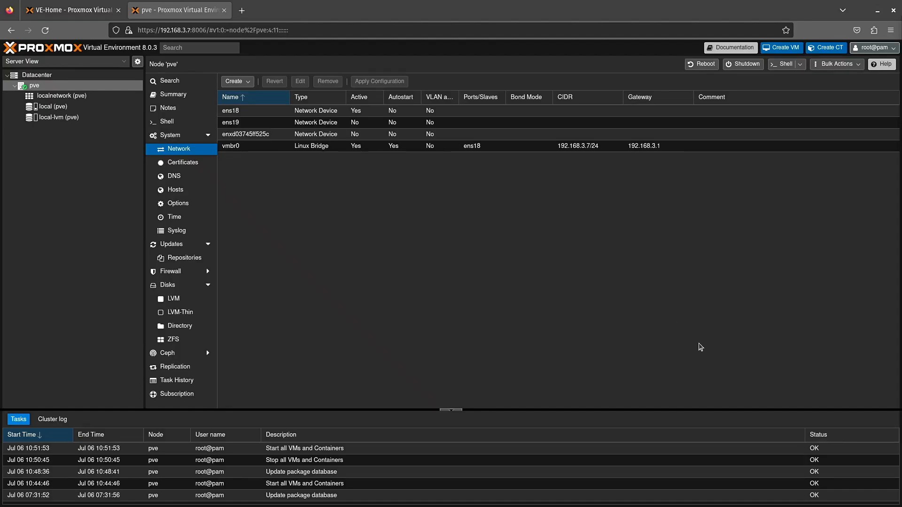
mouse_move(727, 379)
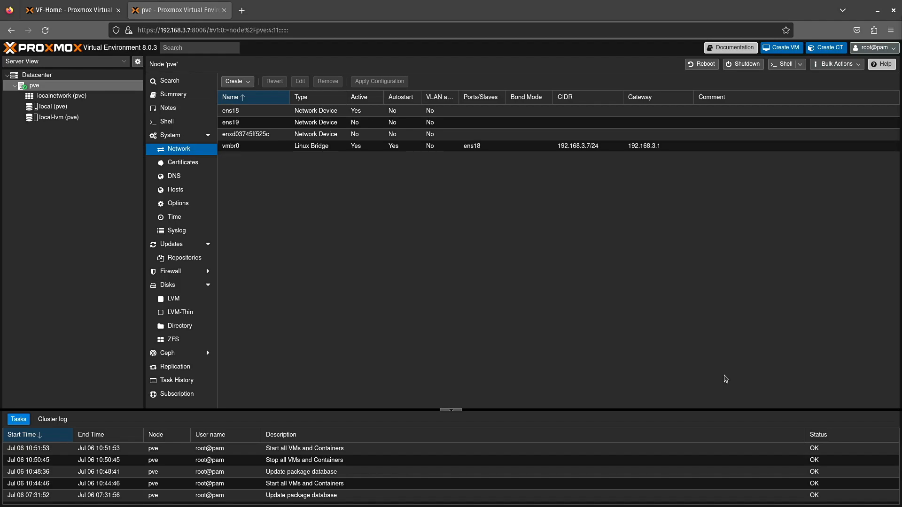
mouse_move(712, 370)
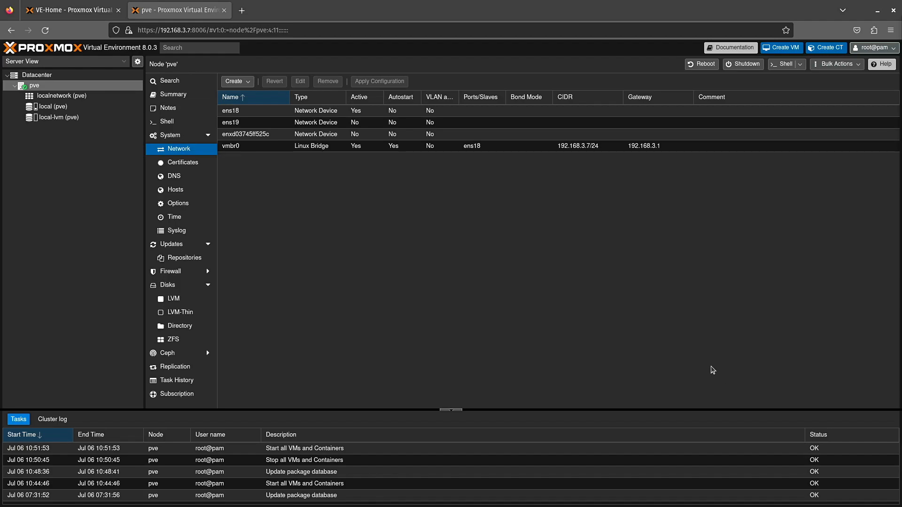
- Switch to the VE-Home host showing VM 110's hardware with two network devices
left_click(246, 134)
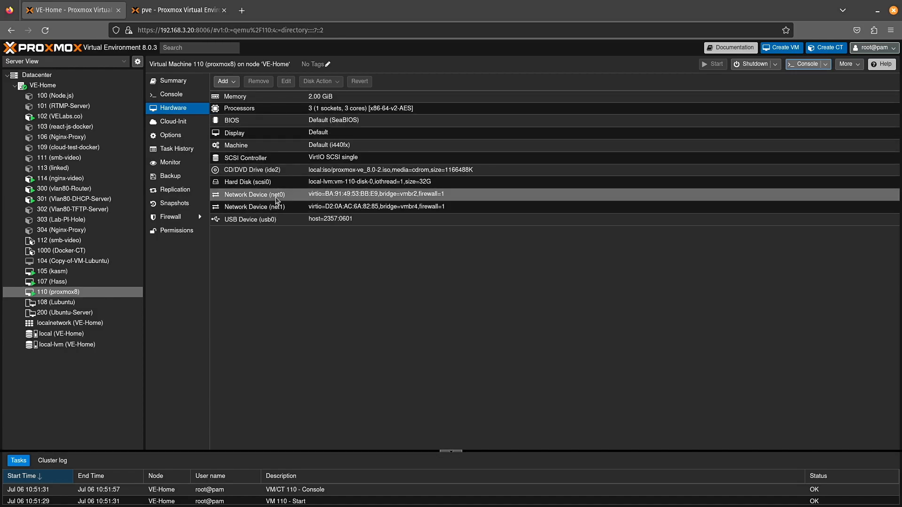
mouse_move(282, 198)
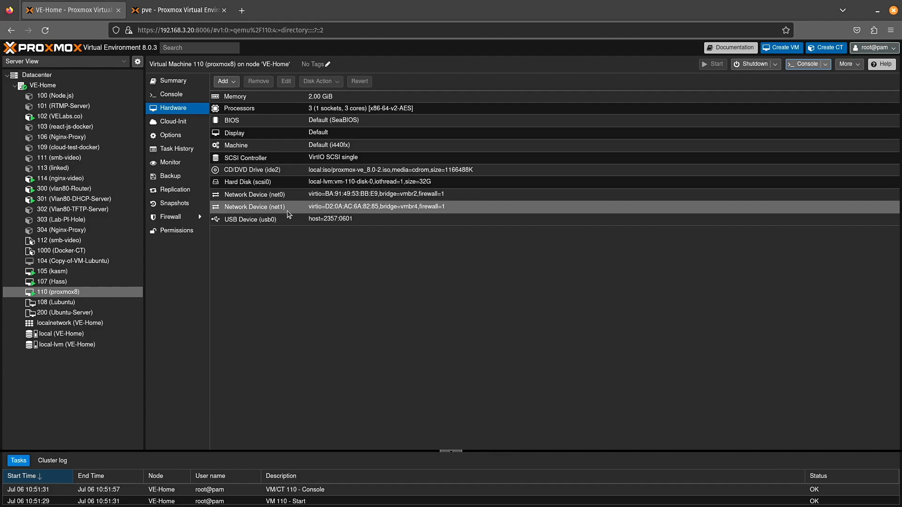
mouse_move(310, 212)
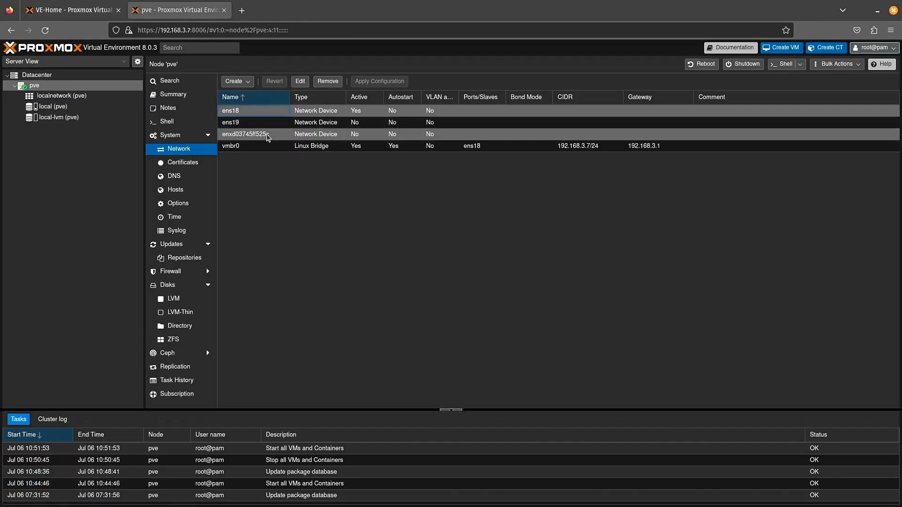
left_click(783, 64)
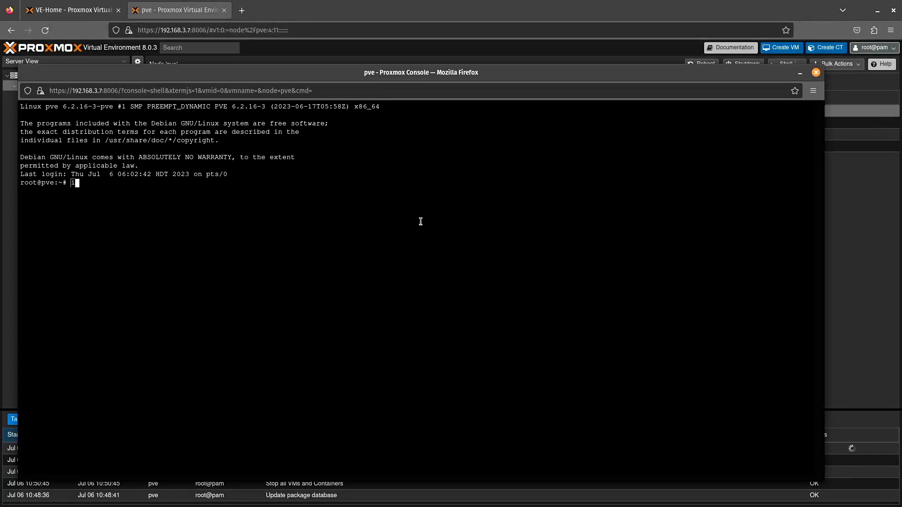
type("lsusb")
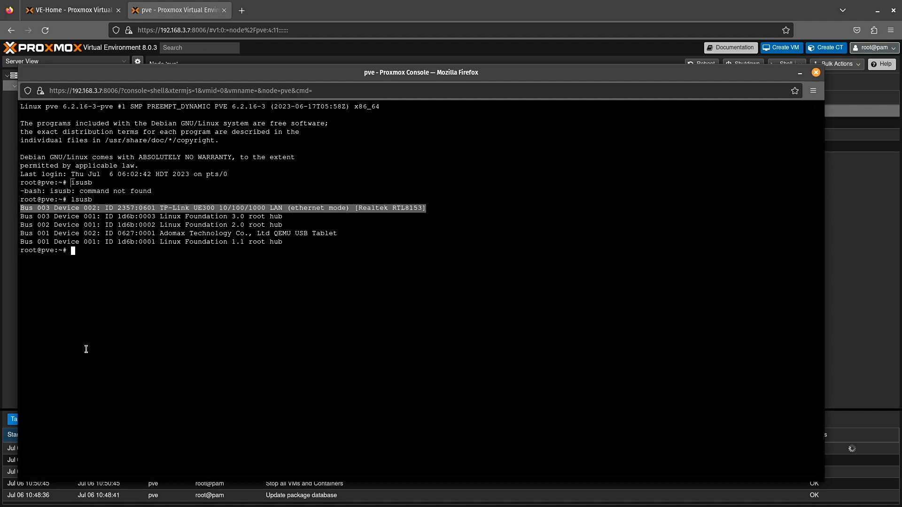
left_click(816, 71)
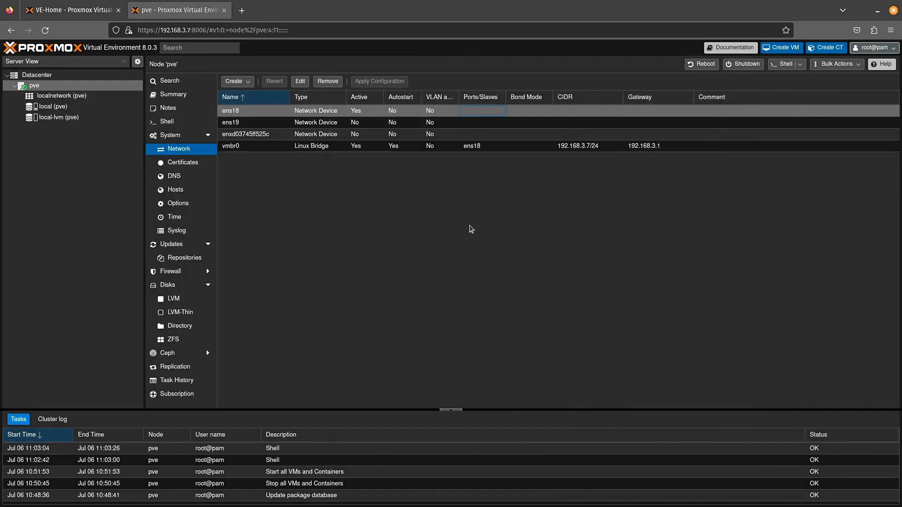
mouse_move(472, 238)
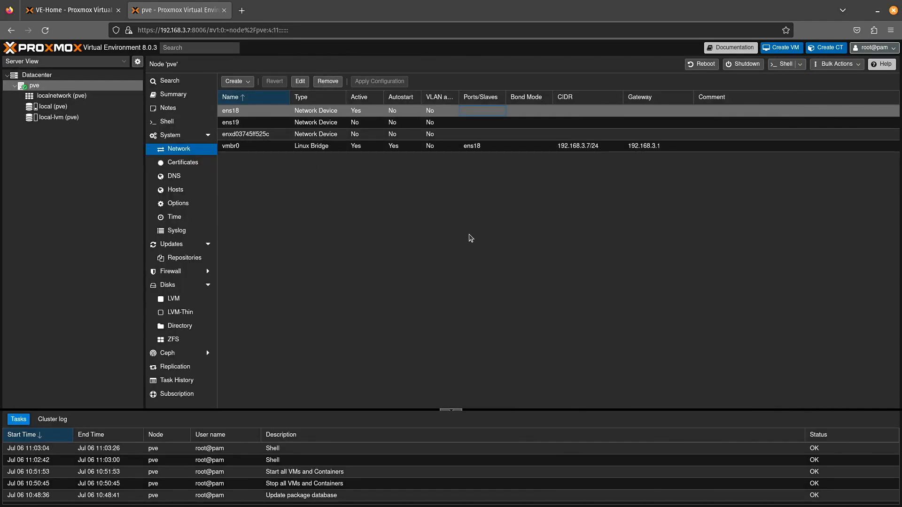
mouse_move(420, 243)
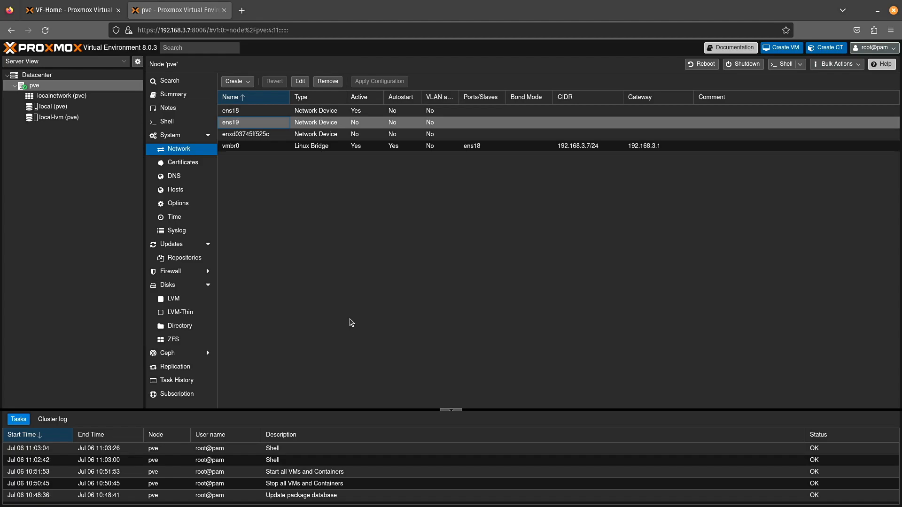
mouse_move(405, 342)
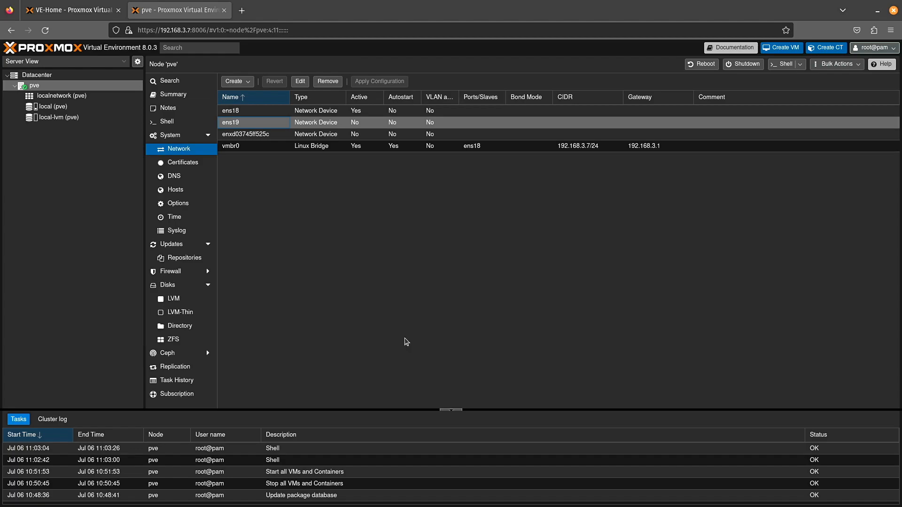
mouse_move(272, 158)
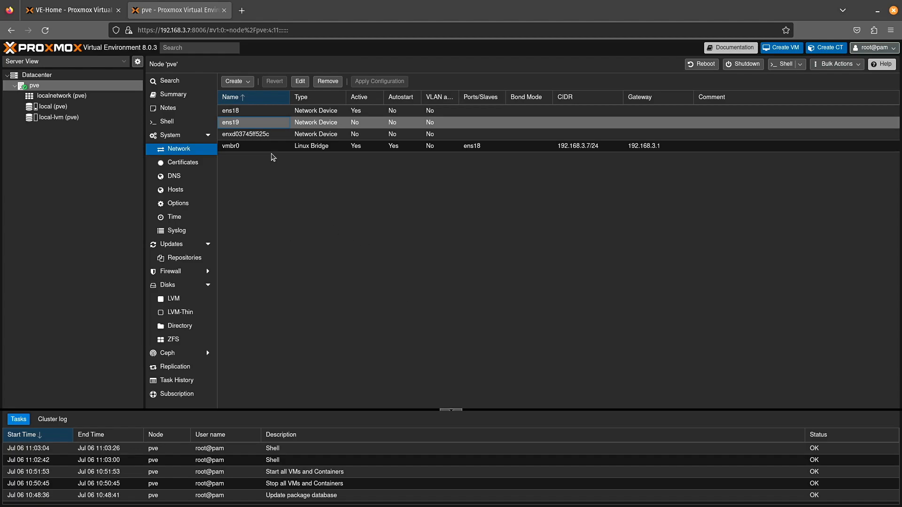
- List the creatable network types for node pve: Linux Bridge, Bond, VLAN and OVS
left_click(236, 81)
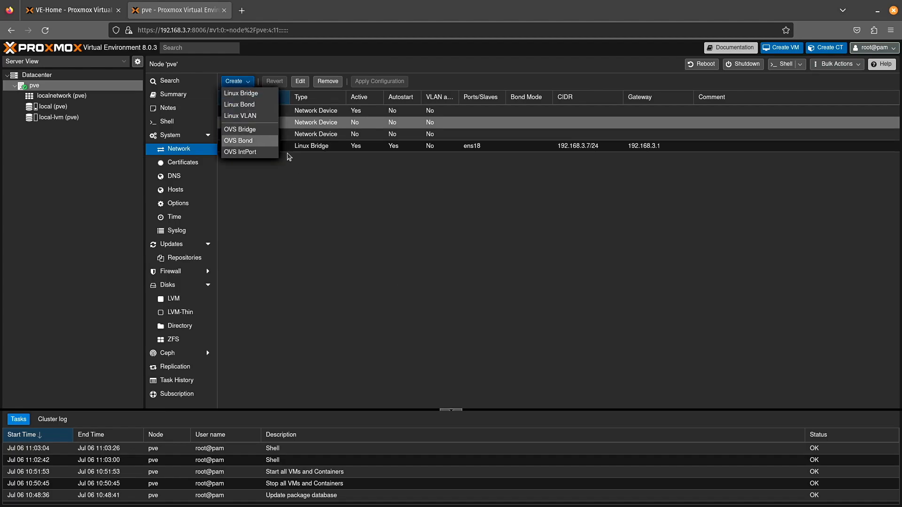
- Start a new Linux Bridge and set its bridge ports to ens19.10, leaving IPv4 address and gateway empty
left_click(240, 93)
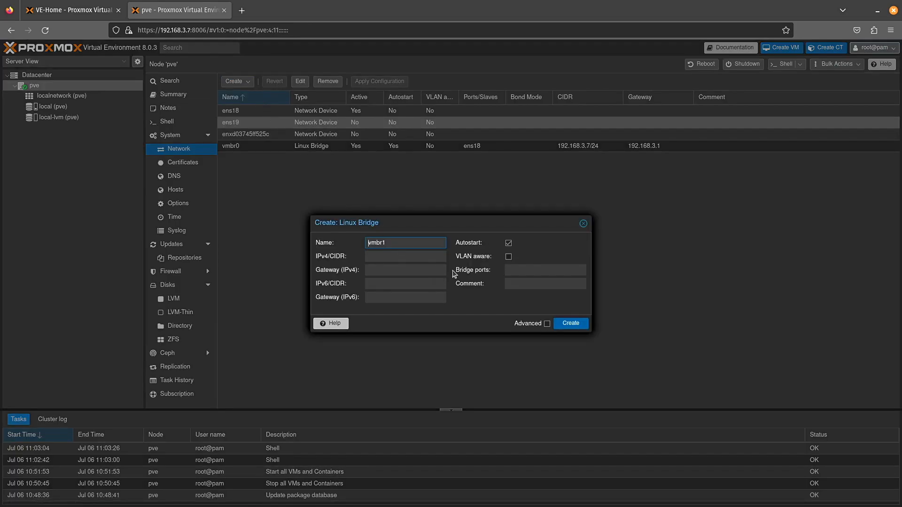
left_click(406, 256)
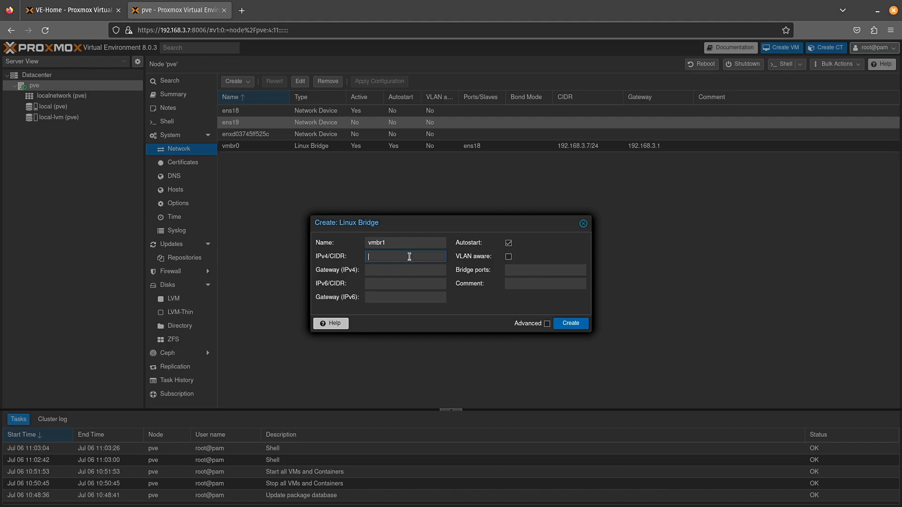
mouse_move(454, 286)
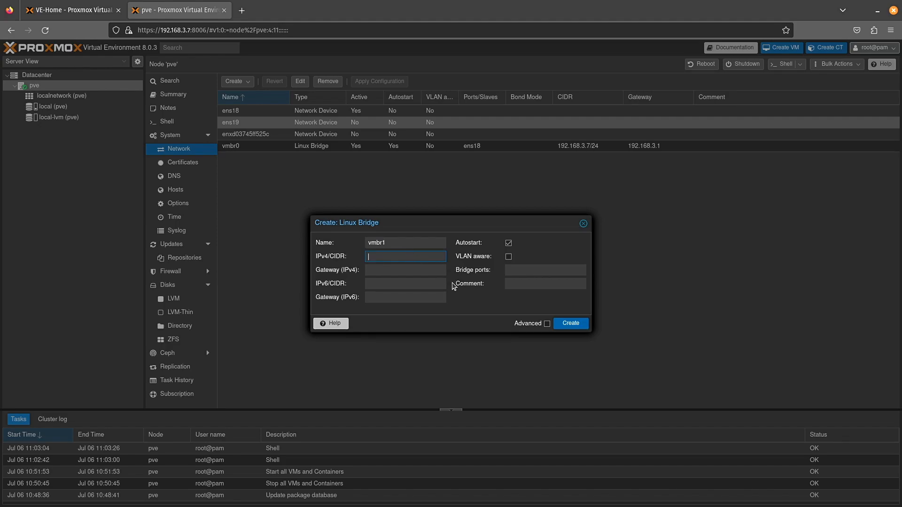
left_click(545, 271)
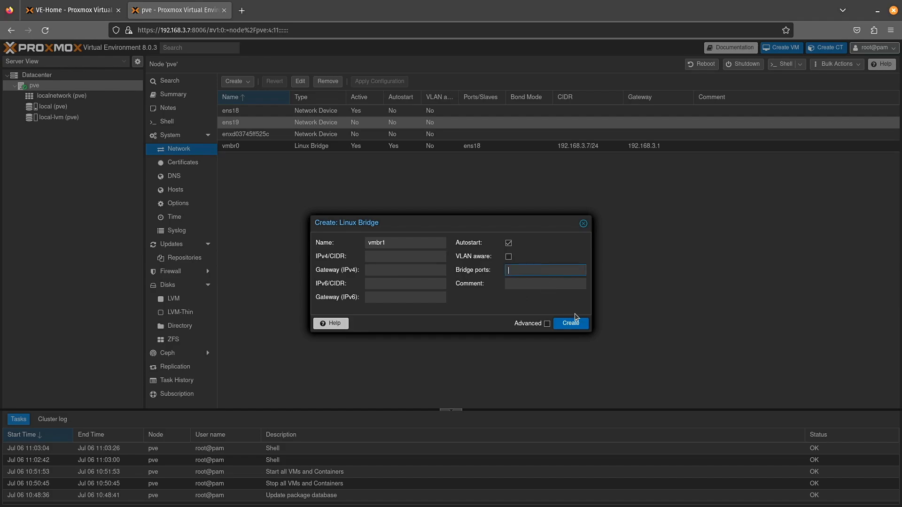
type("ens19")
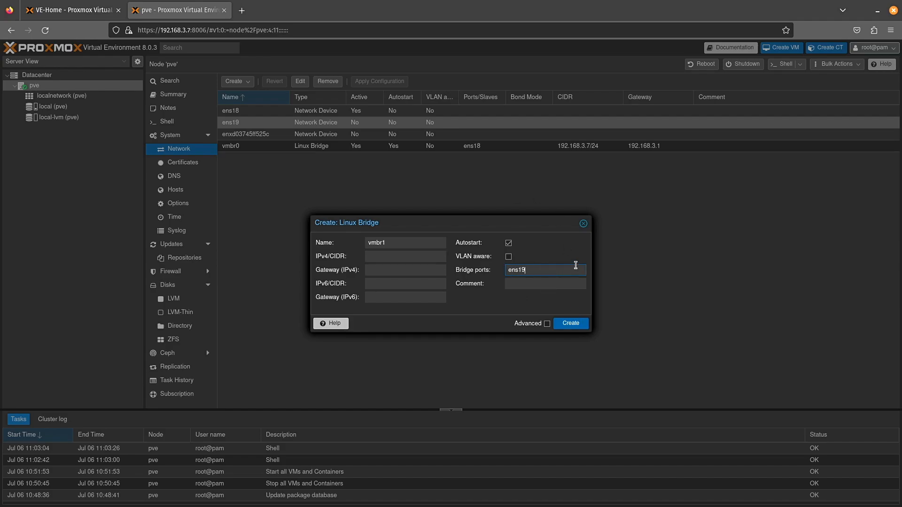
mouse_move(266, 137)
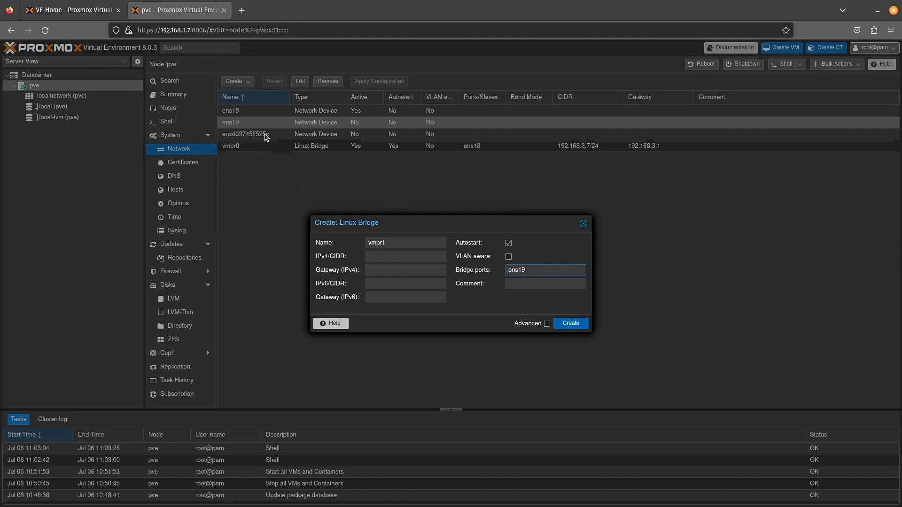
mouse_move(278, 137)
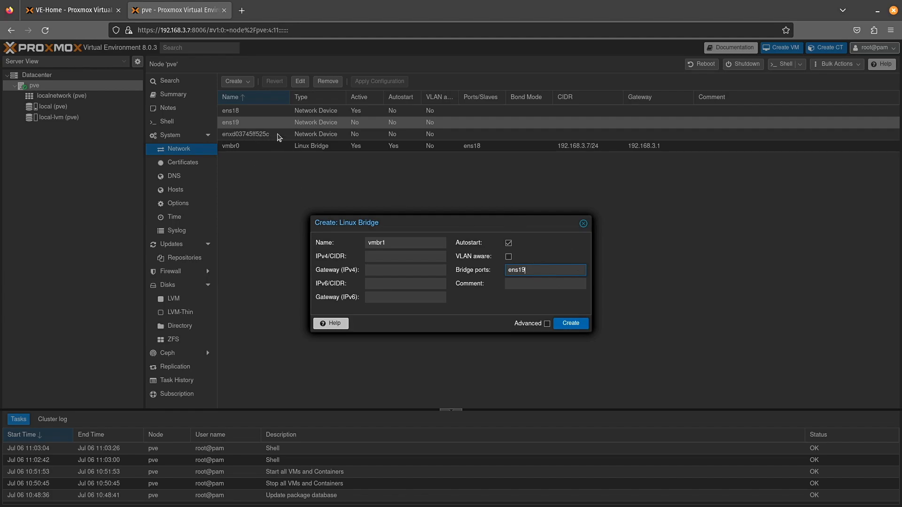
mouse_move(461, 292)
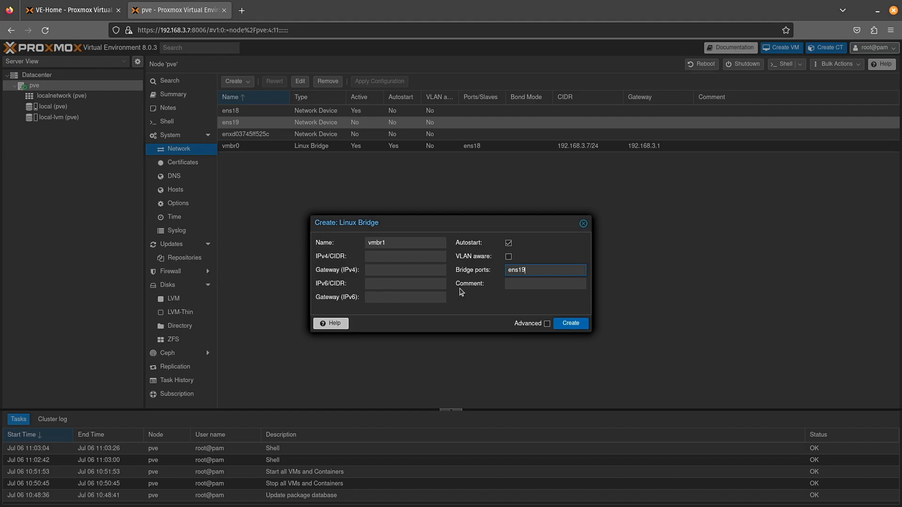
type(".10")
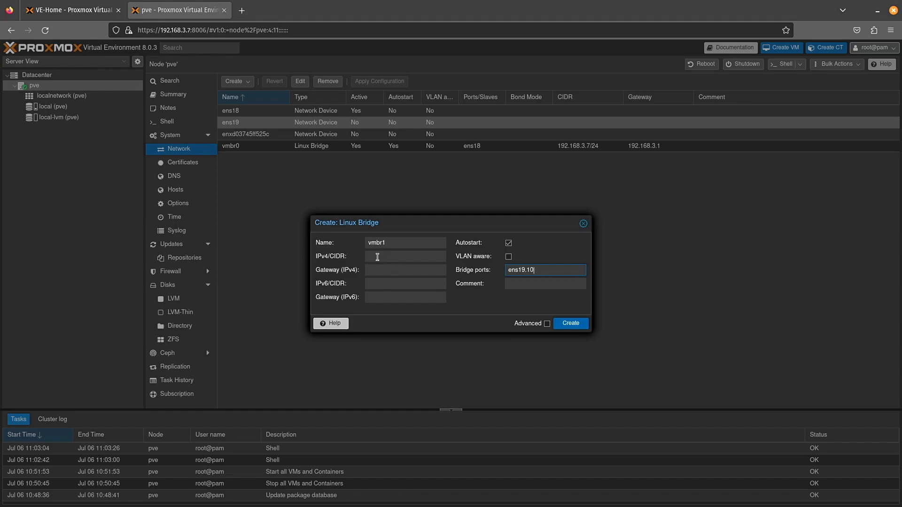
left_click(405, 269)
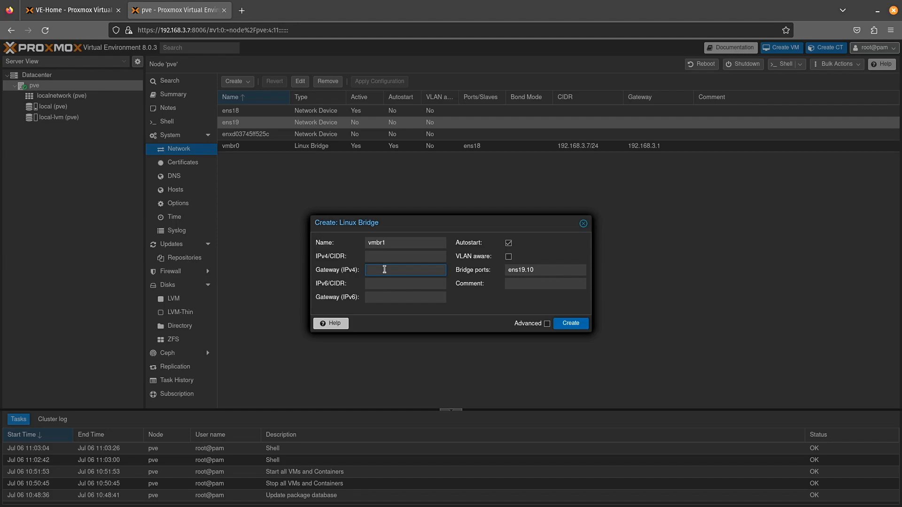
left_click(405, 256)
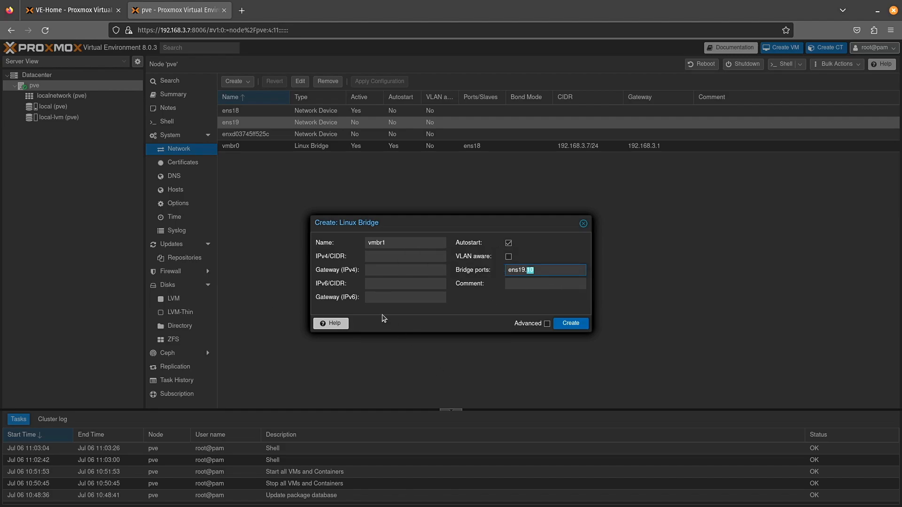
mouse_move(689, 303)
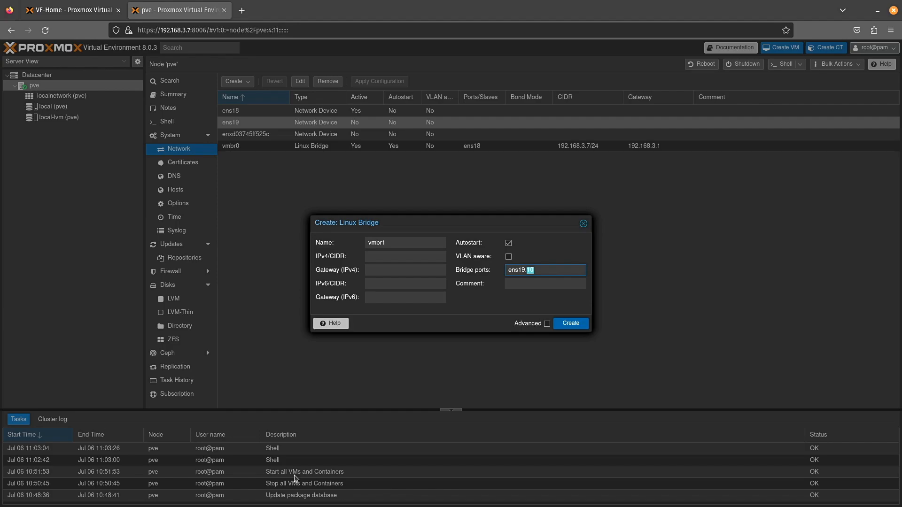
left_click(406, 255)
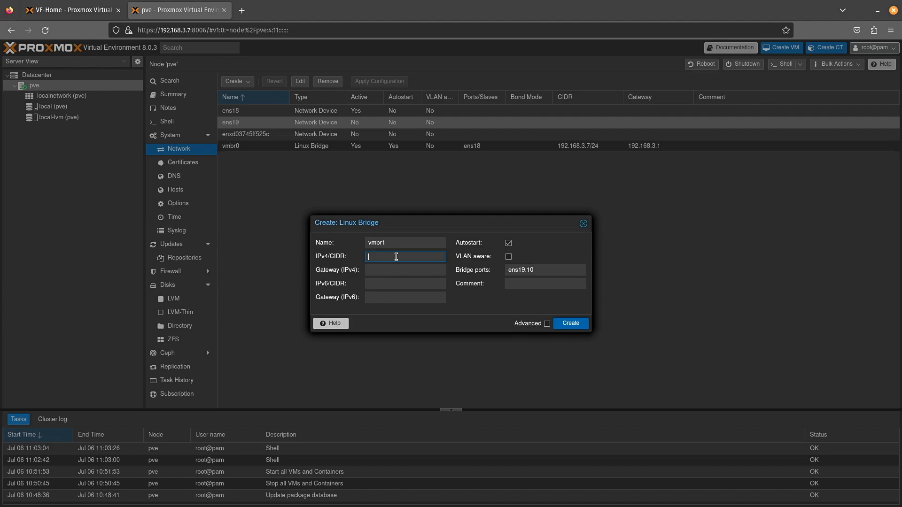
mouse_move(374, 265)
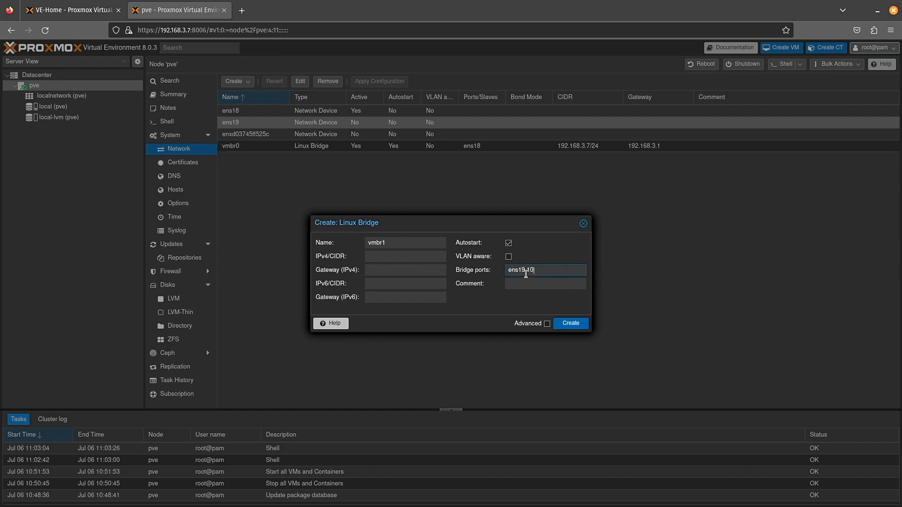
key("Backspace")
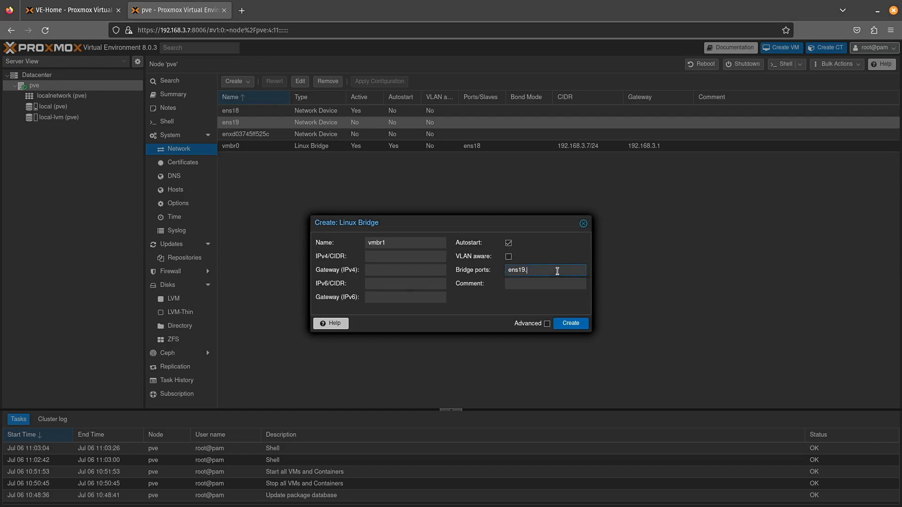
- Make the bridge VLAN aware, comment it vlan10, and create vmbr1
left_click(509, 257)
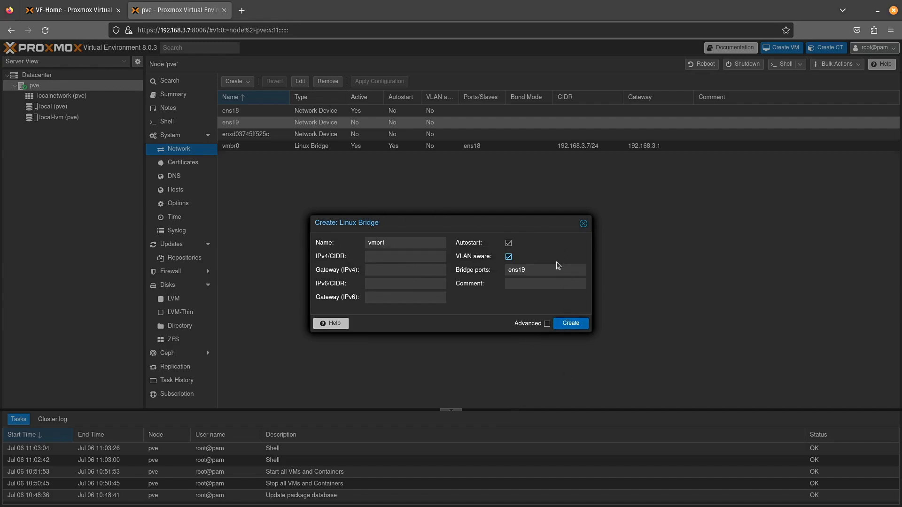
mouse_move(553, 267)
type(".10")
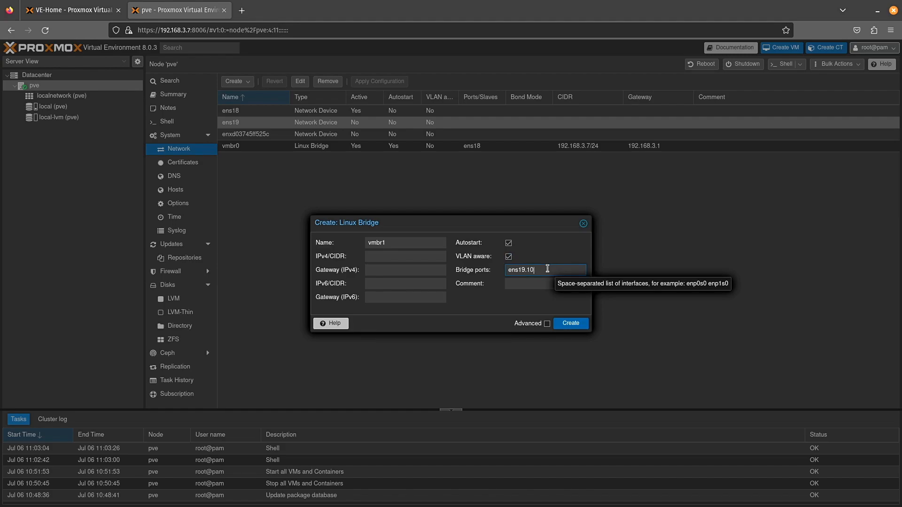
left_click(545, 284)
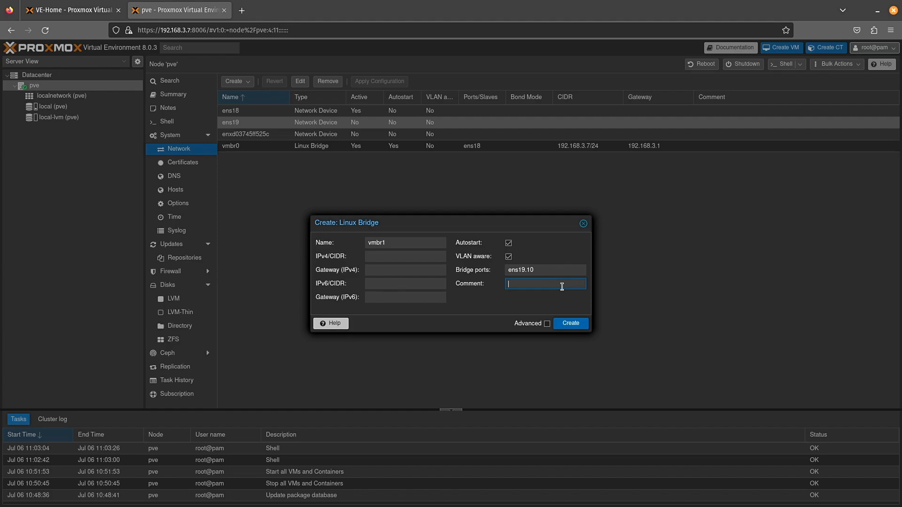
type("vlan10")
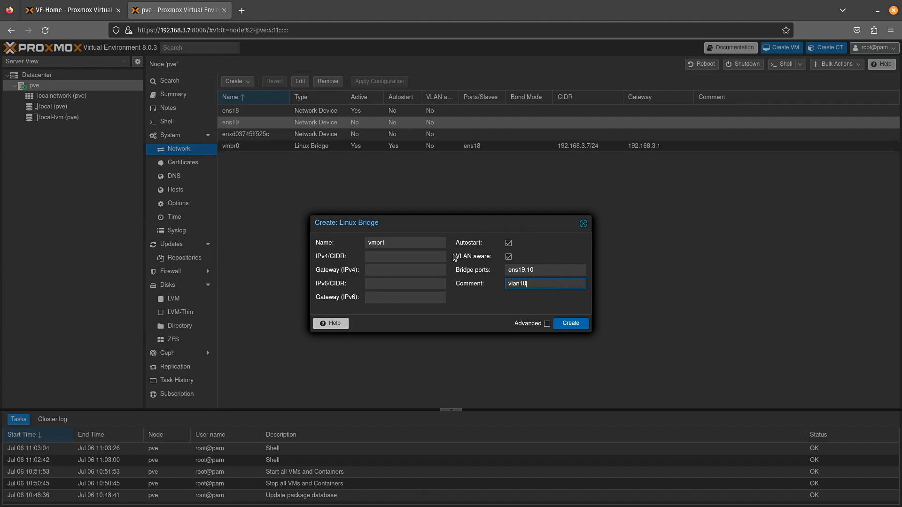
mouse_move(509, 310)
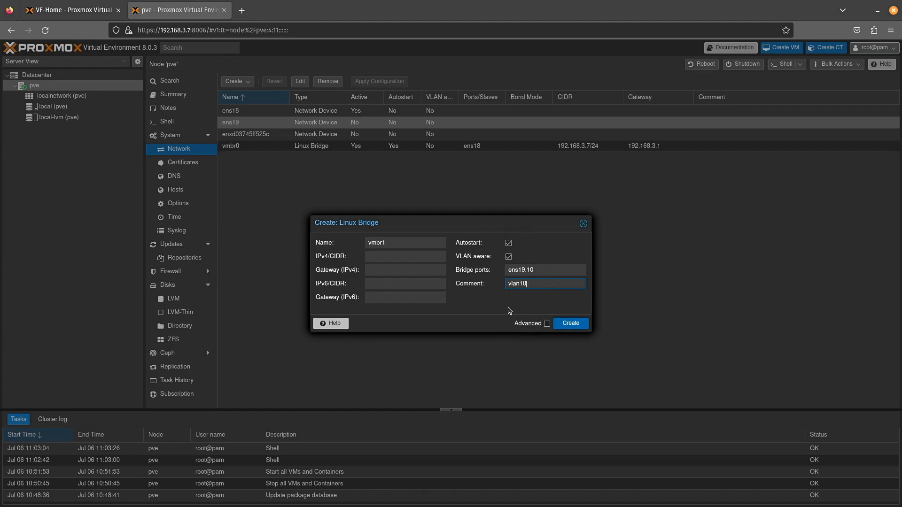
left_click(570, 323)
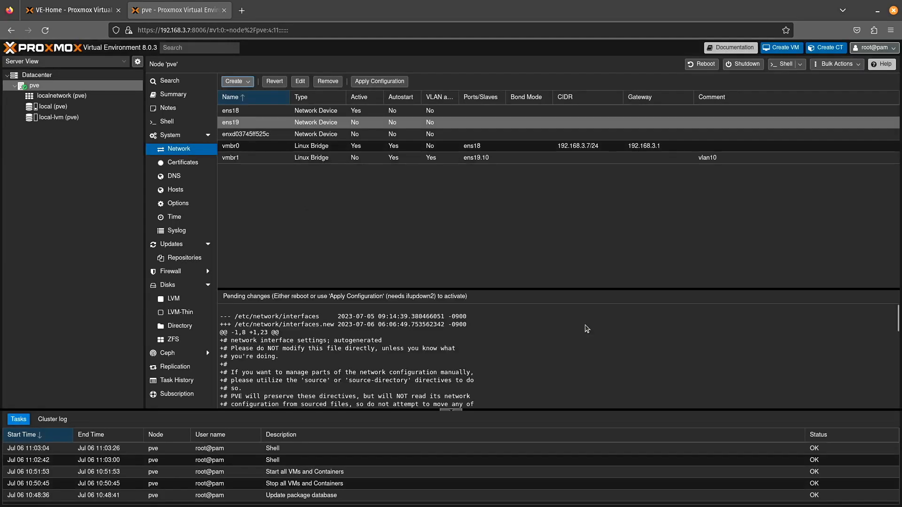
mouse_move(381, 238)
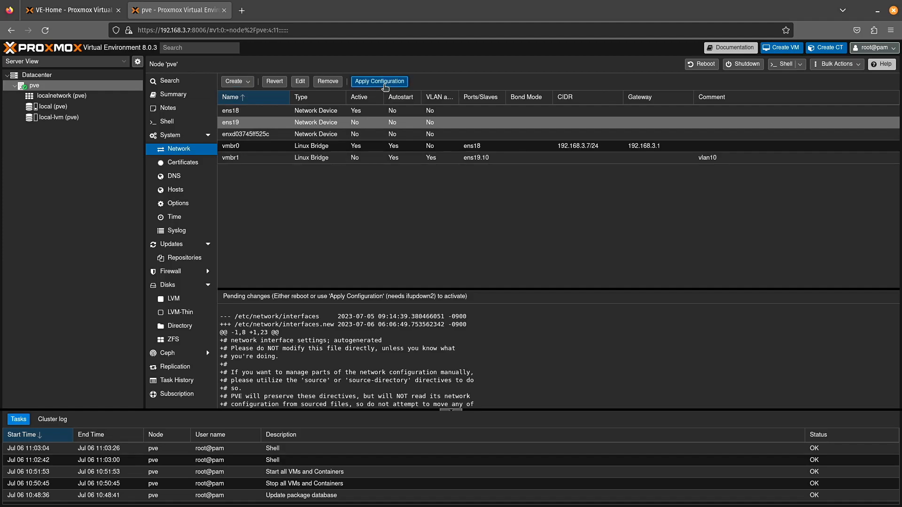
- Apply pve's pending network changes so vmbr1 becomes active, then return to the VE-Home server
left_click(380, 81)
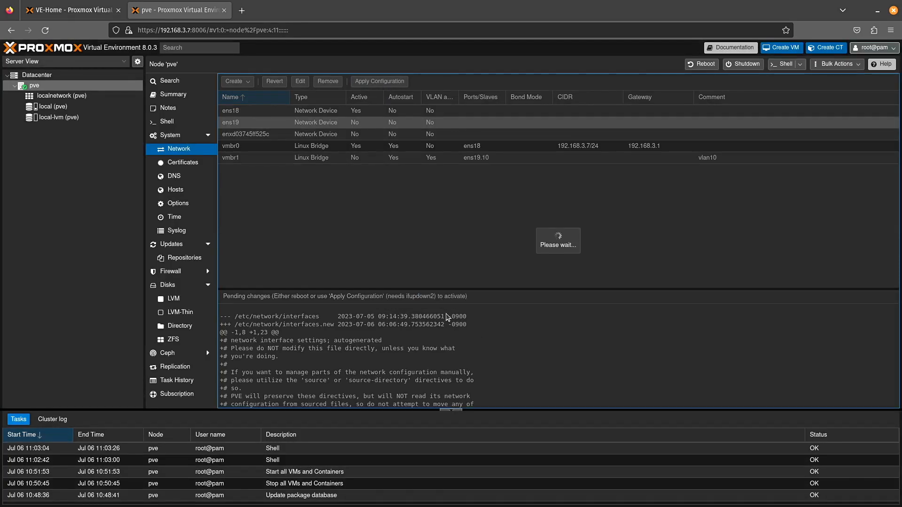
left_click(380, 80)
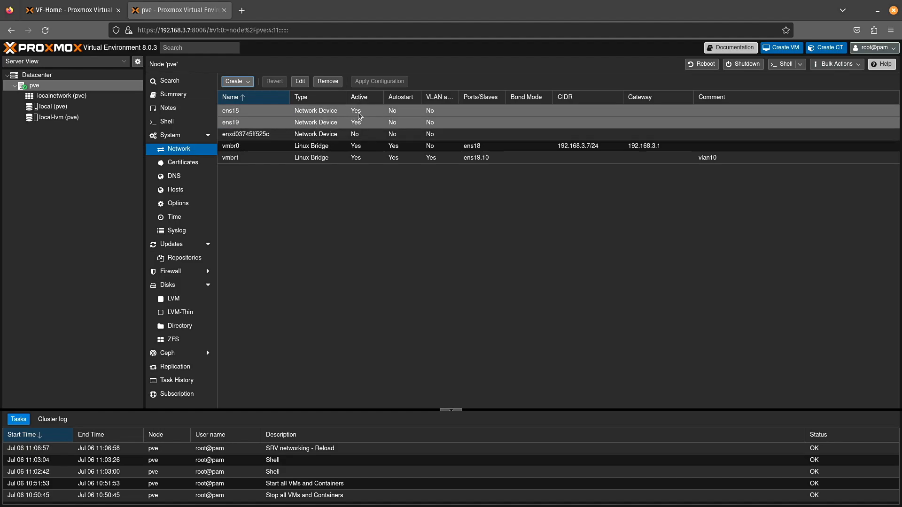
left_click(235, 157)
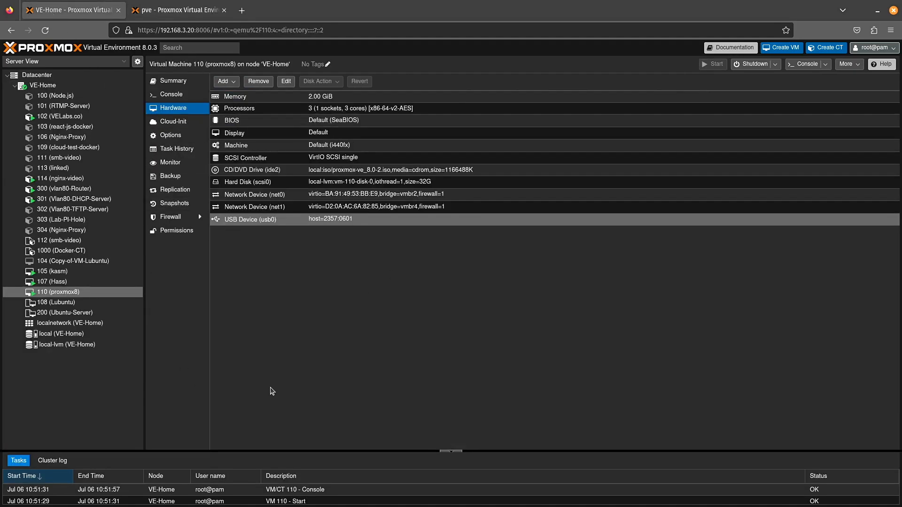
- View VE-Home's network list and inspect vlan30, the vmbr4 bridge on vlan50 and vmbr3 on eno1.80
left_click(43, 84)
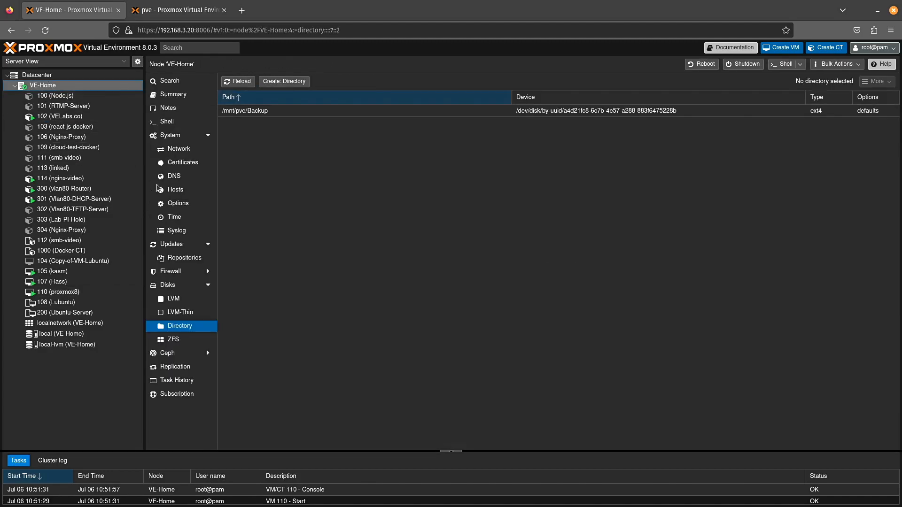
left_click(177, 148)
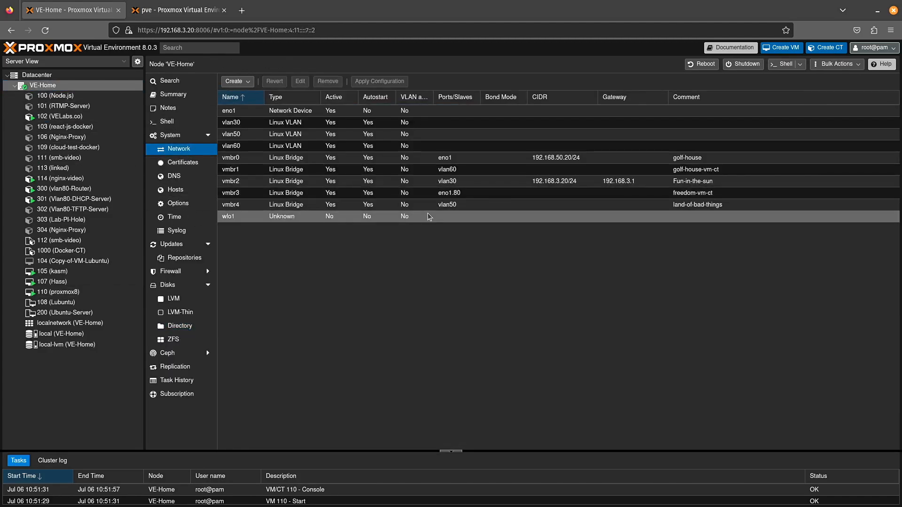
mouse_move(573, 204)
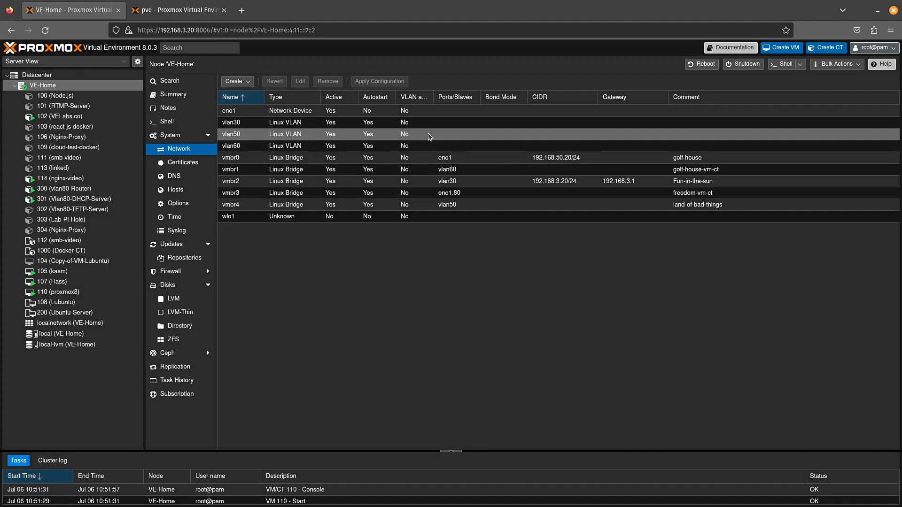
left_click(248, 122)
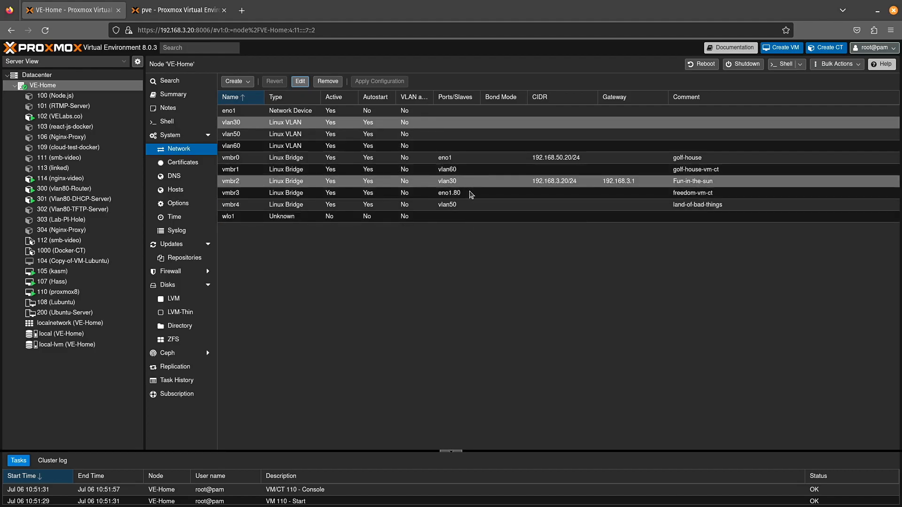
left_click(468, 205)
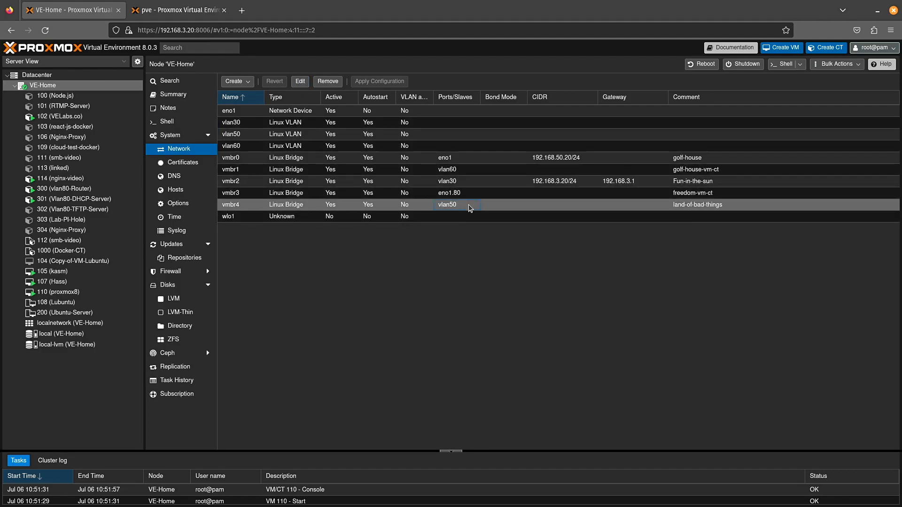
left_click(458, 182)
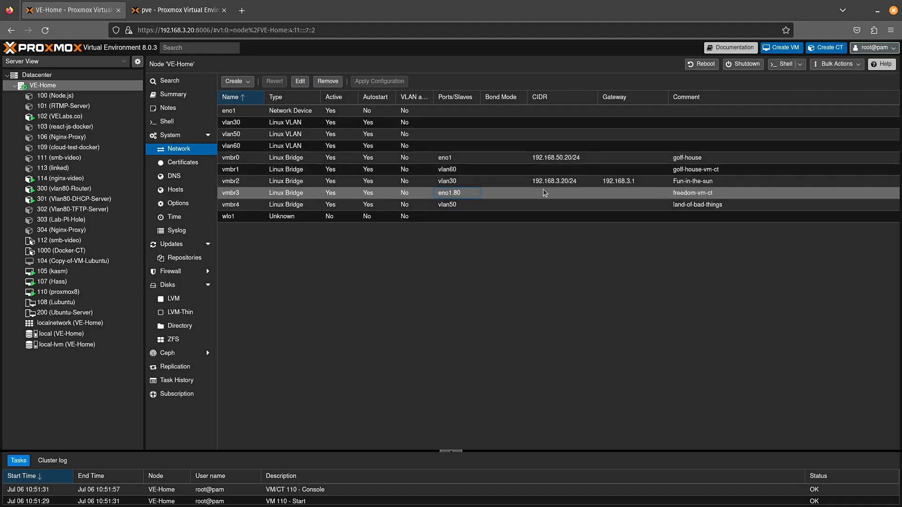
mouse_move(701, 204)
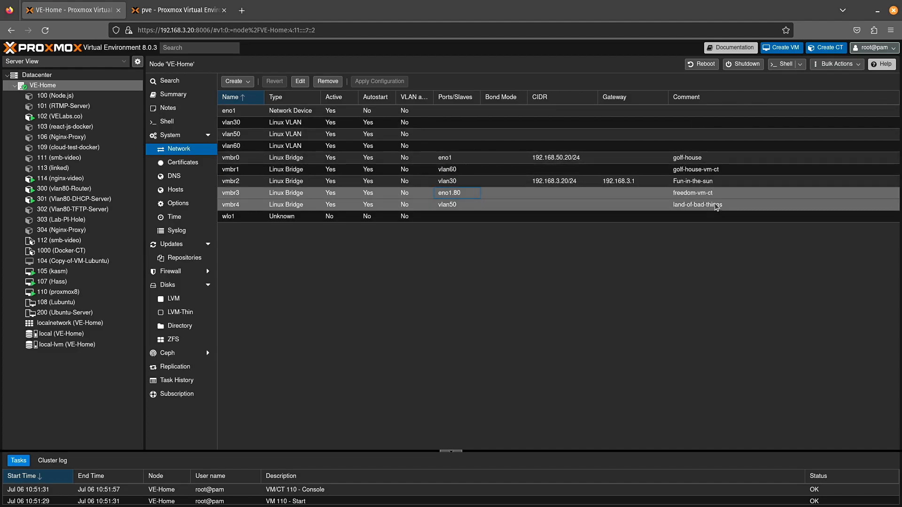
mouse_move(724, 174)
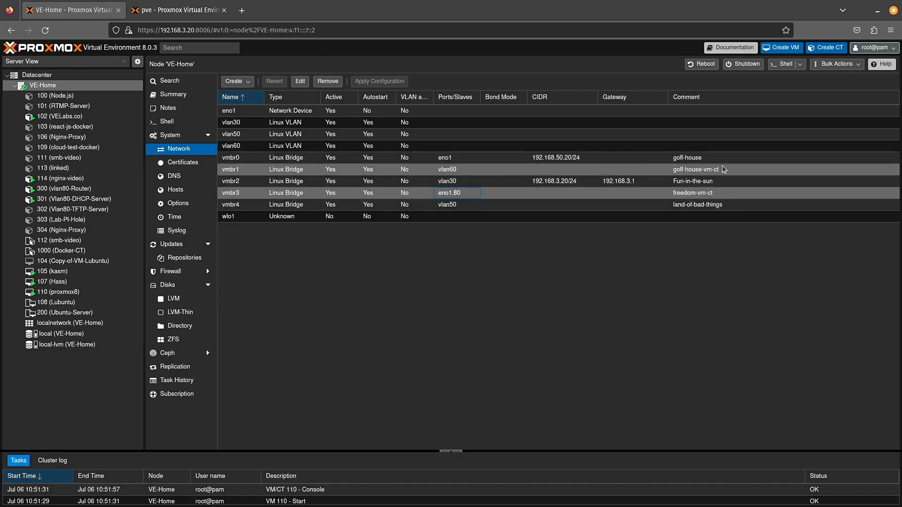
mouse_move(719, 164)
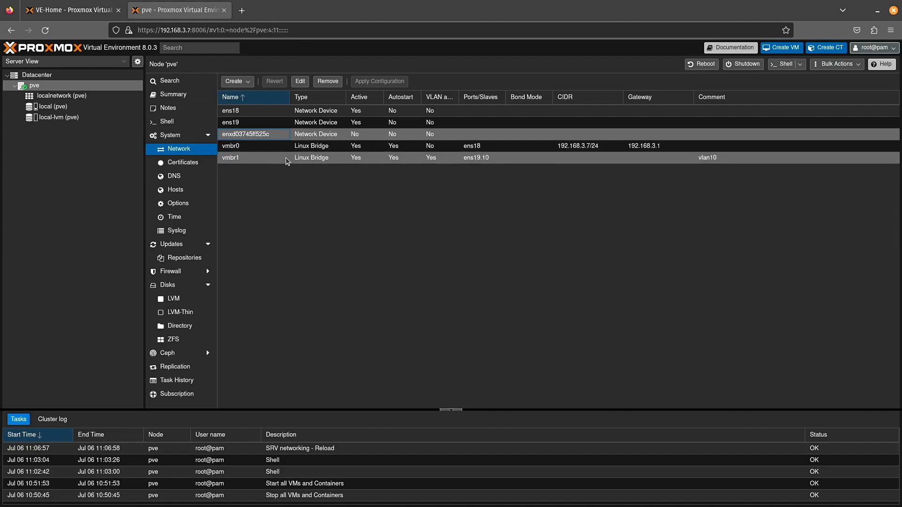
left_click(266, 135)
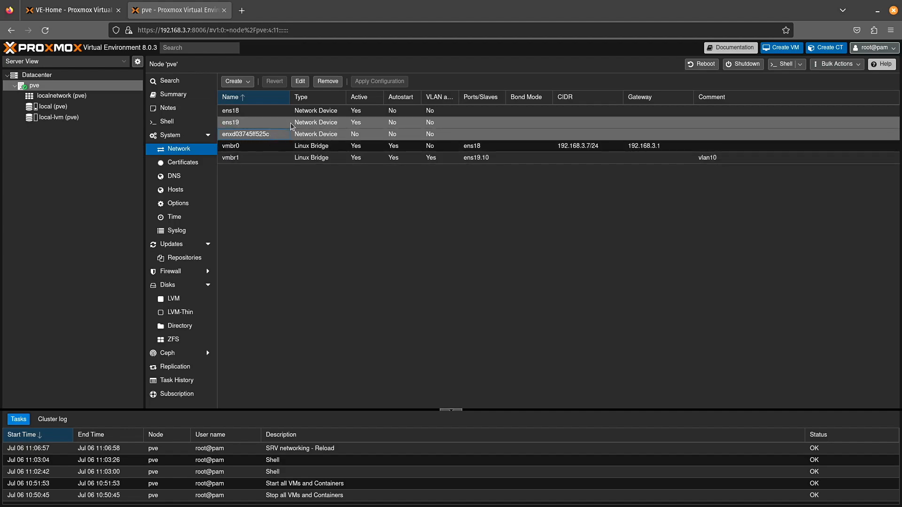
left_click(253, 134)
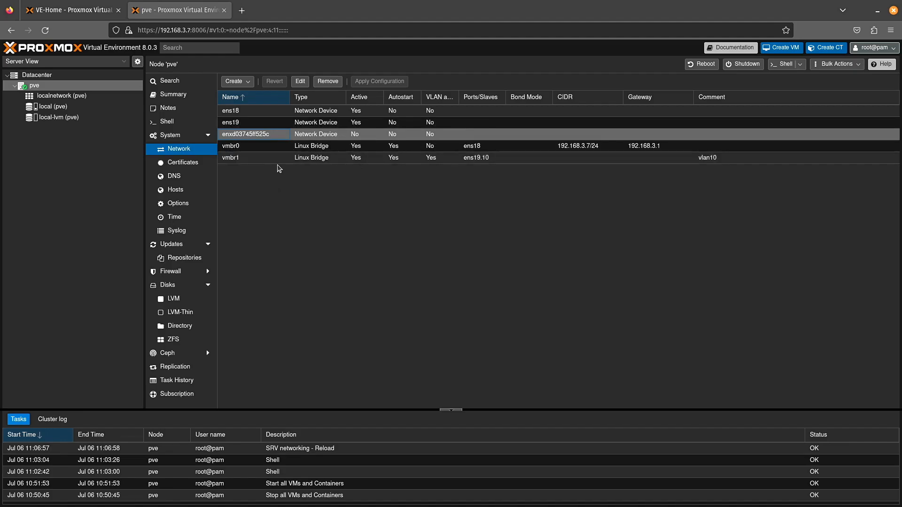
left_click(299, 81)
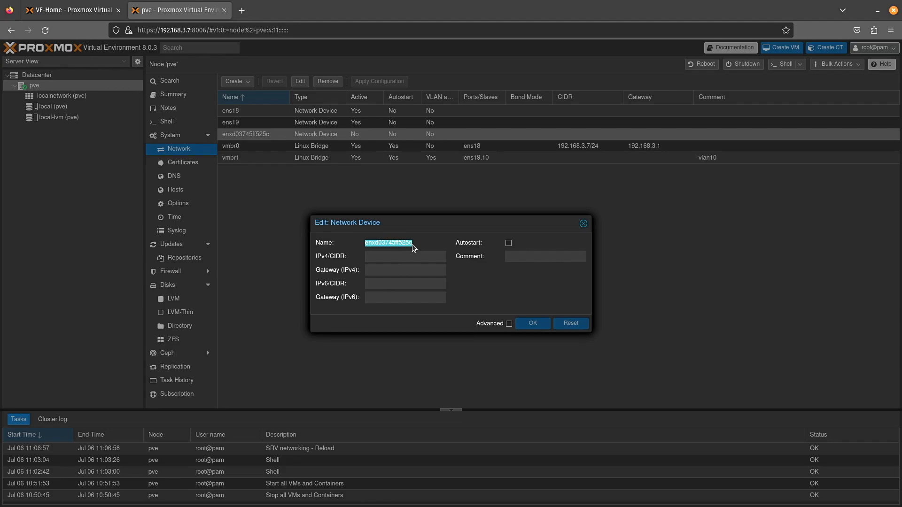
mouse_move(386, 242)
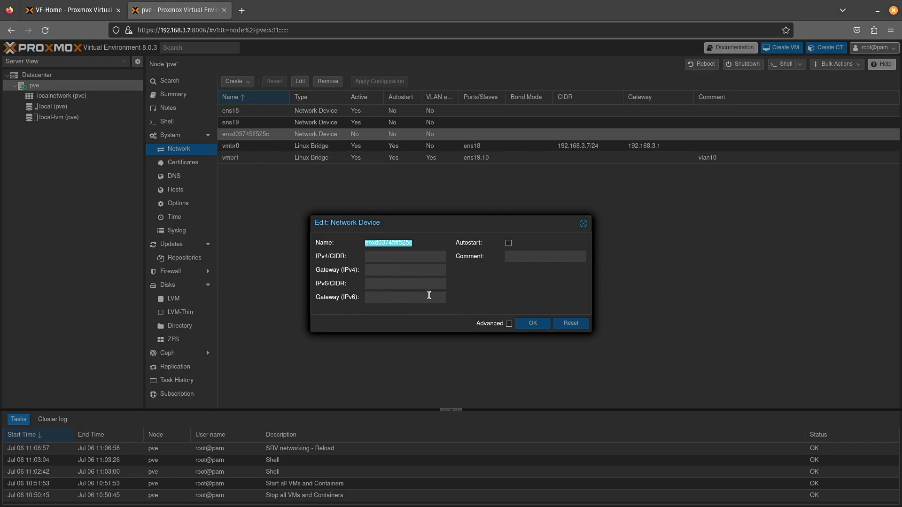
mouse_move(405, 237)
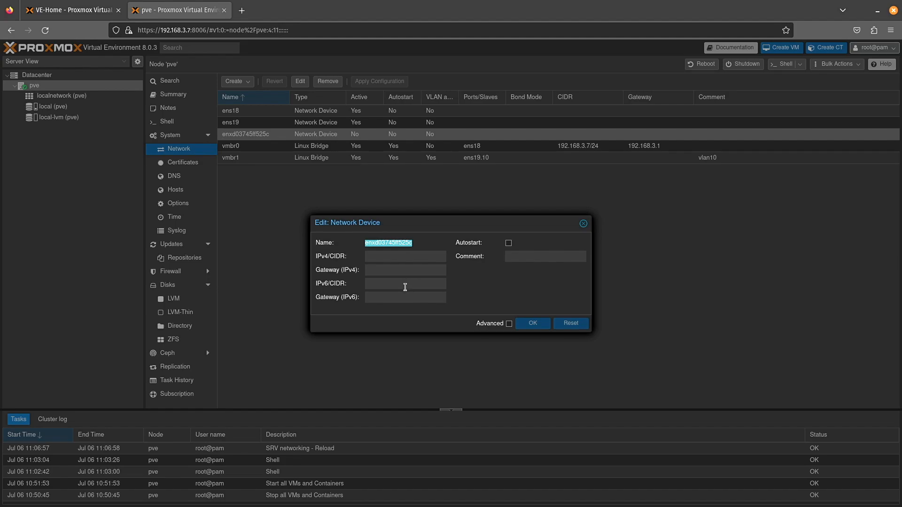
mouse_move(348, 226)
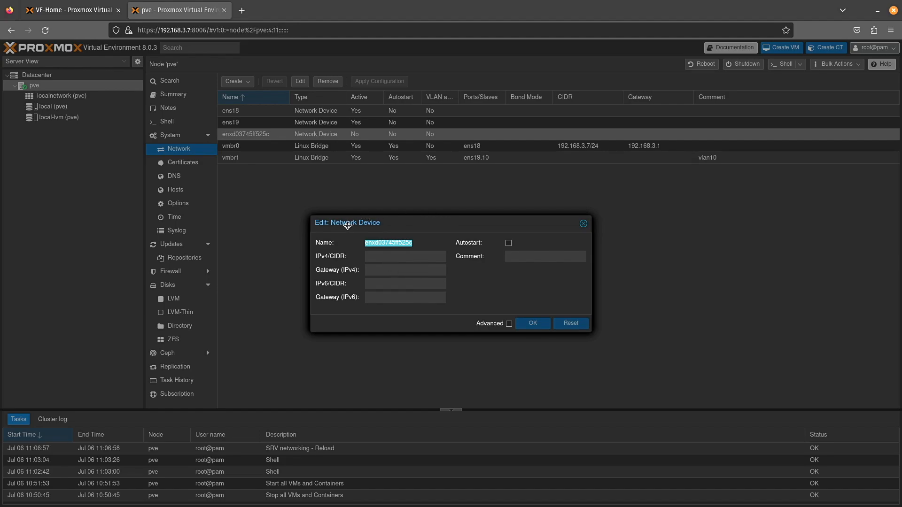
- Enable autostart on enxd03745ff525c, set IPv4/CIDR 192.168.5.66/24 and save the device
left_click(509, 242)
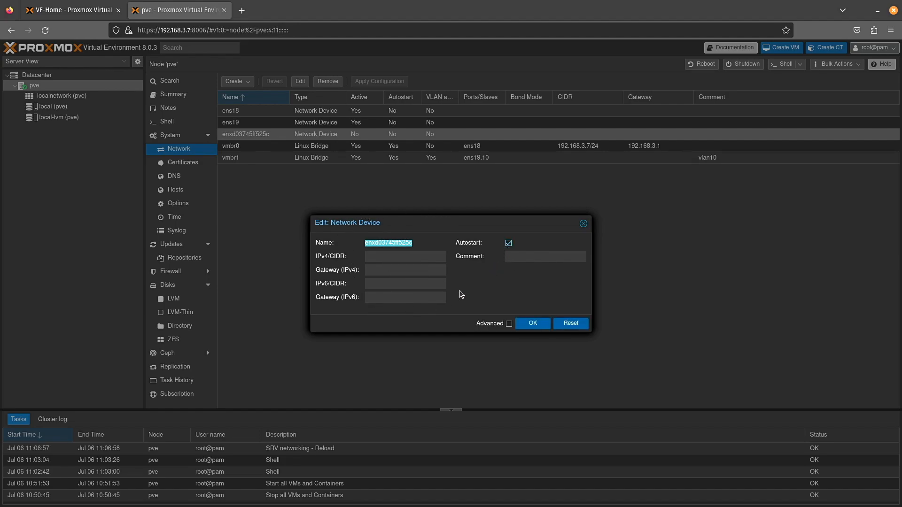
left_click(405, 256)
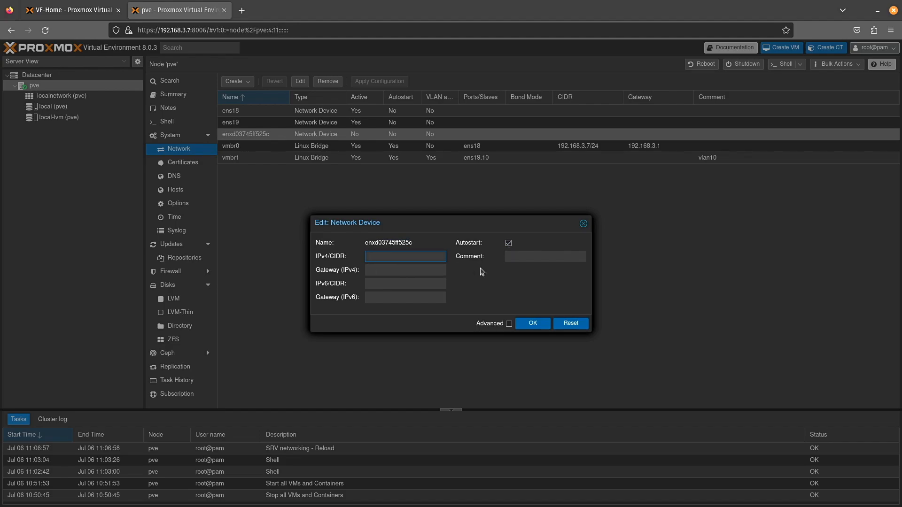
type("192.168.5.66")
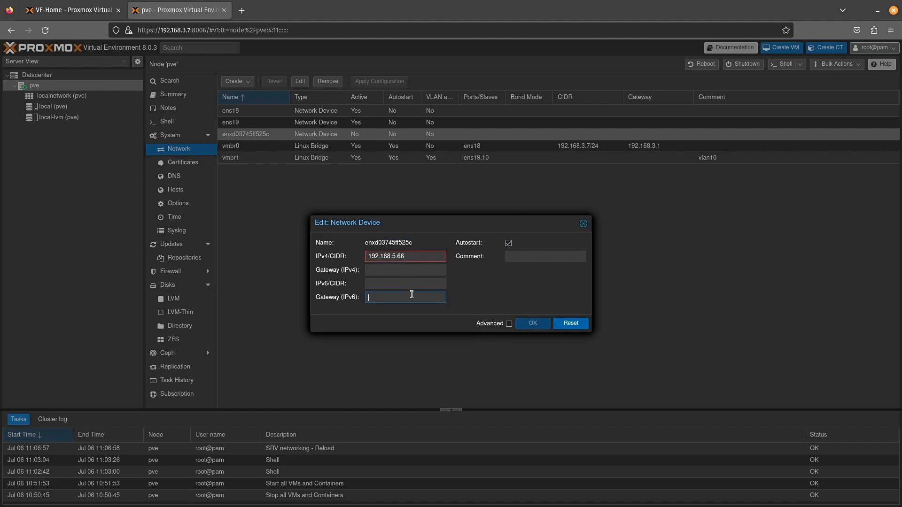
left_click(405, 256)
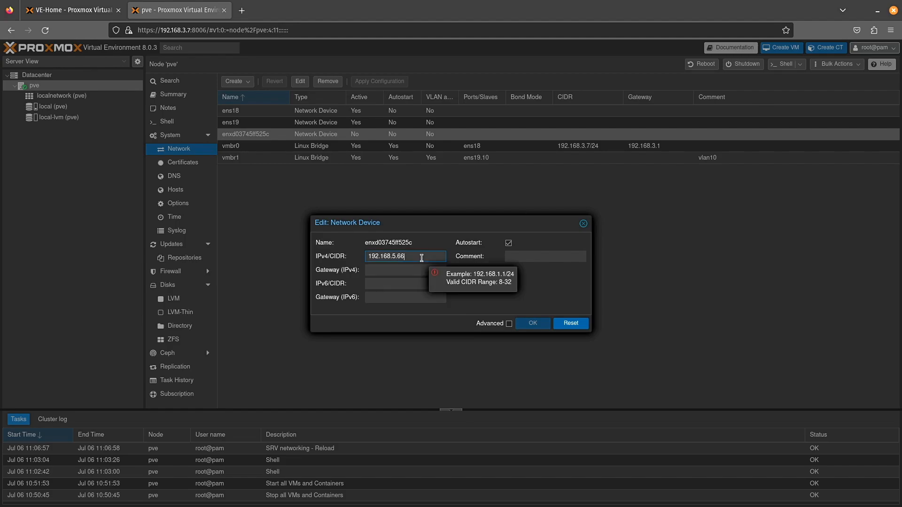
type("/24")
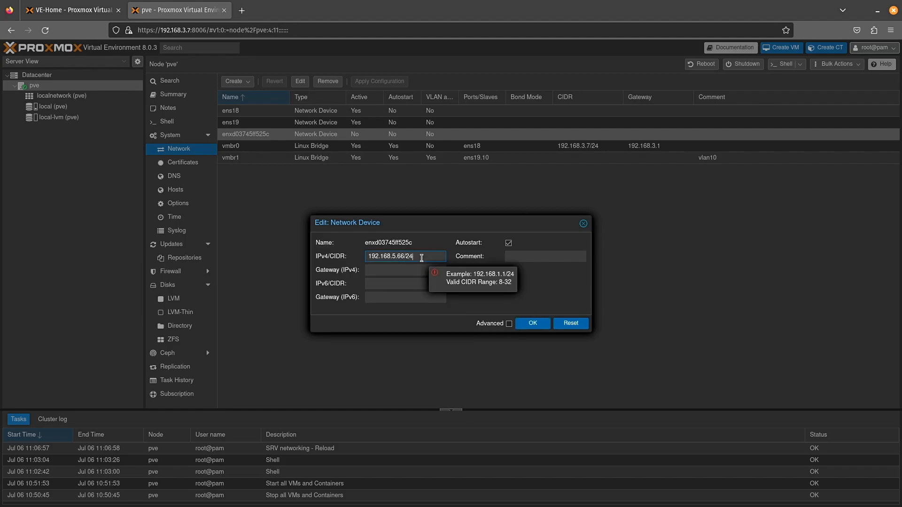
left_click(533, 323)
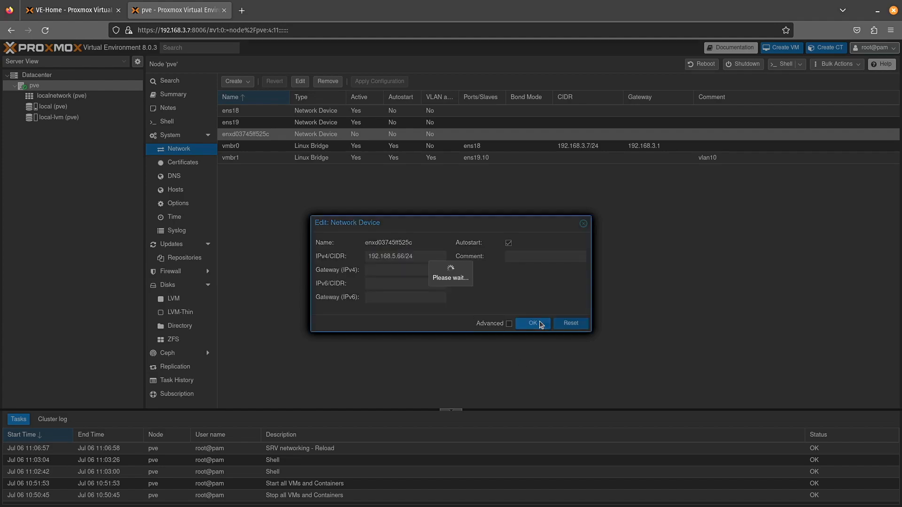
left_click(533, 323)
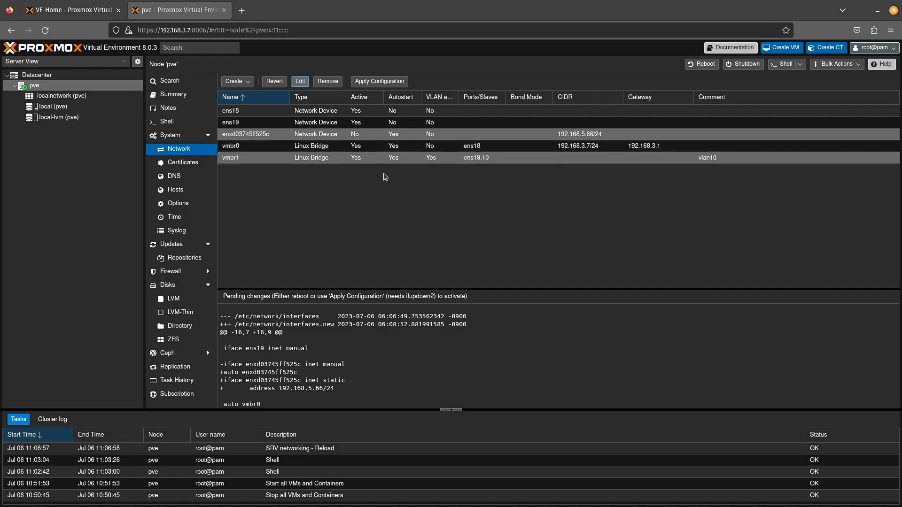
- Apply the pending network changes, confirm, and close the networking reload task window
left_click(379, 81)
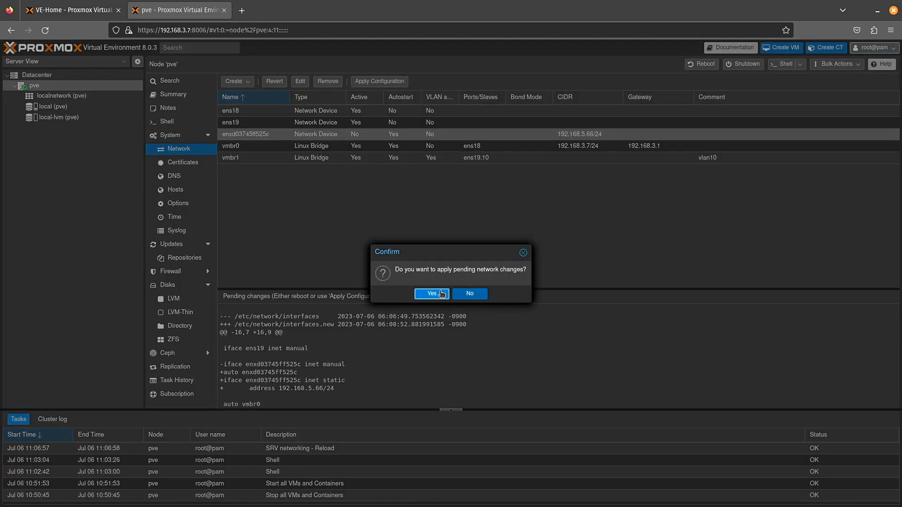
left_click(432, 293)
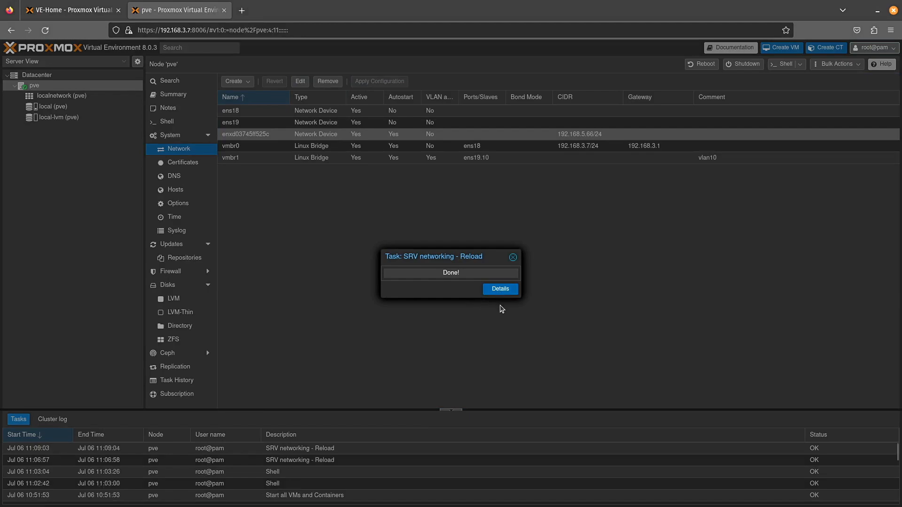
left_click(513, 257)
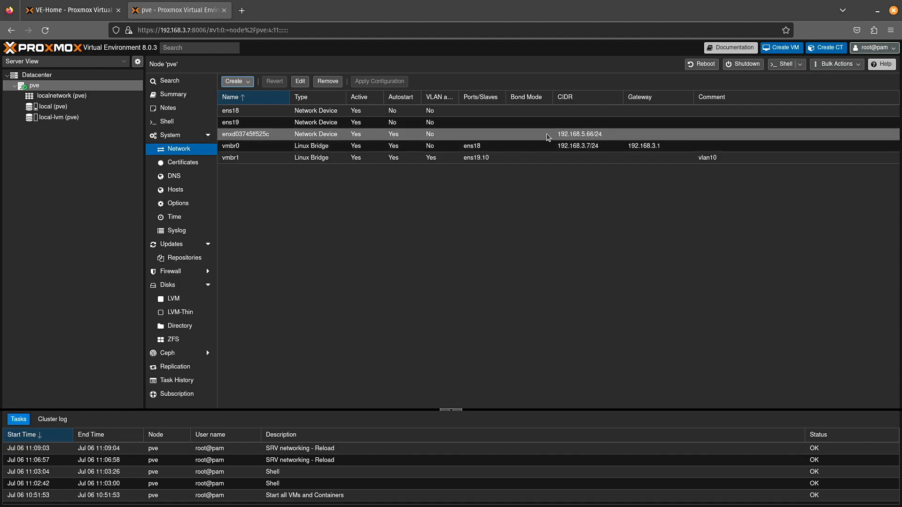
mouse_move(605, 141)
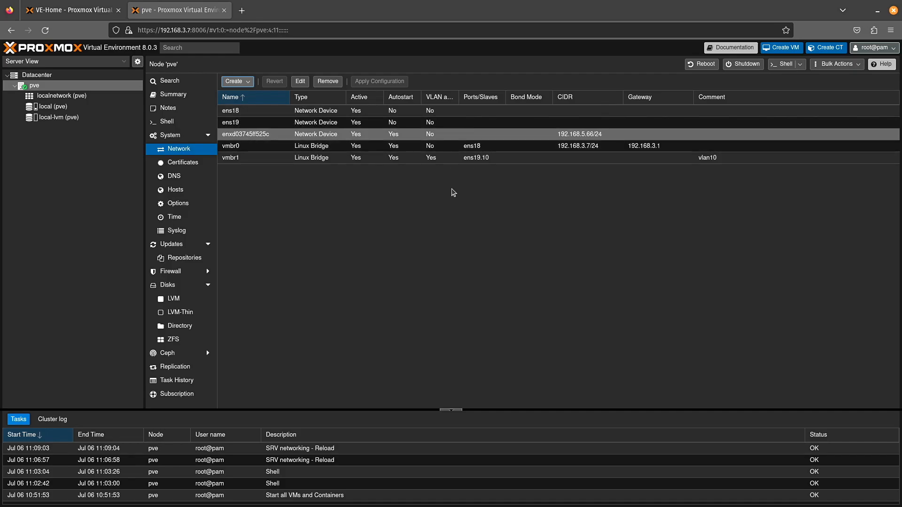
left_click(236, 81)
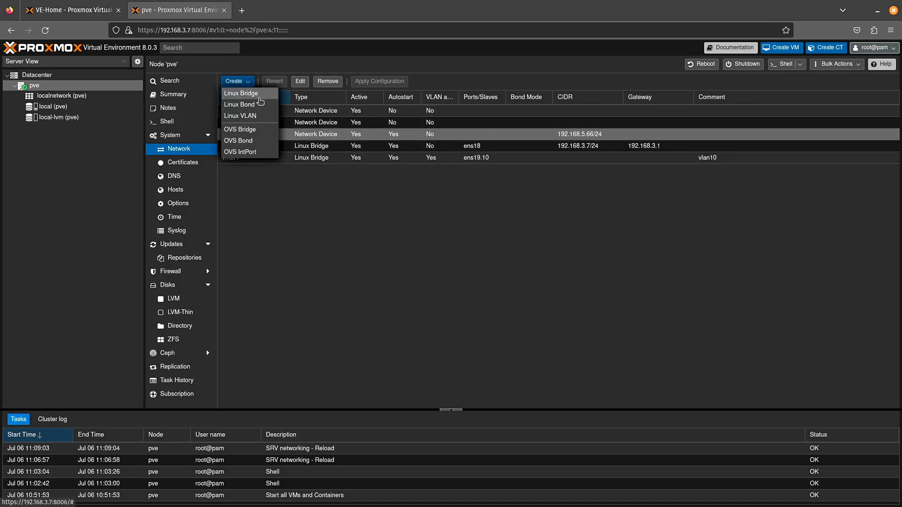
mouse_move(235, 107)
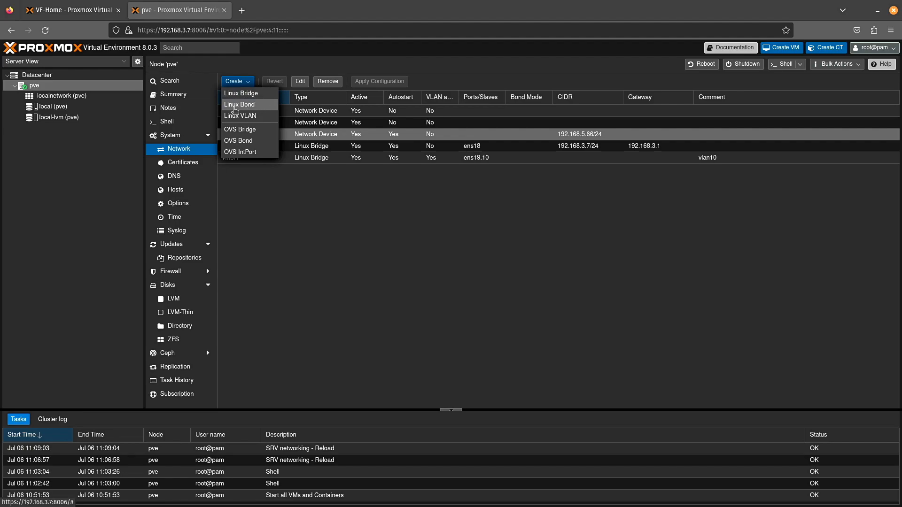
left_click(240, 104)
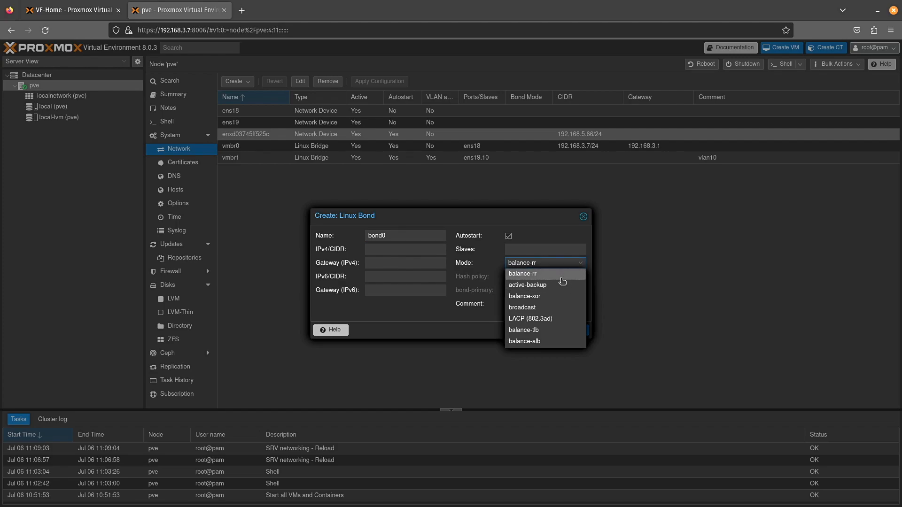
mouse_move(563, 285)
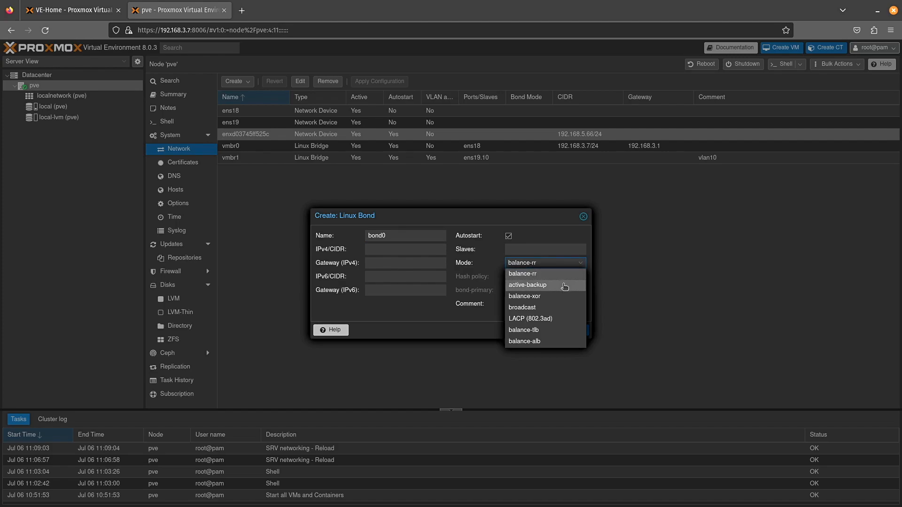
mouse_move(562, 332)
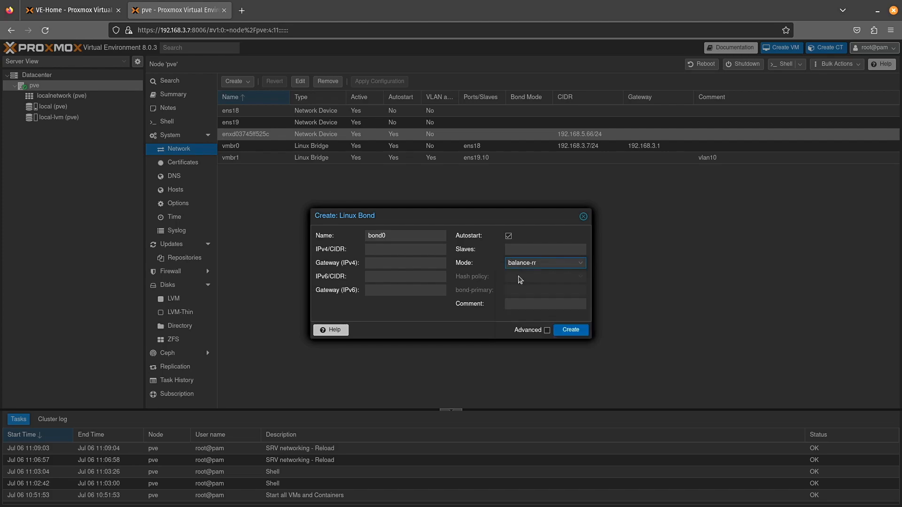
mouse_move(437, 351)
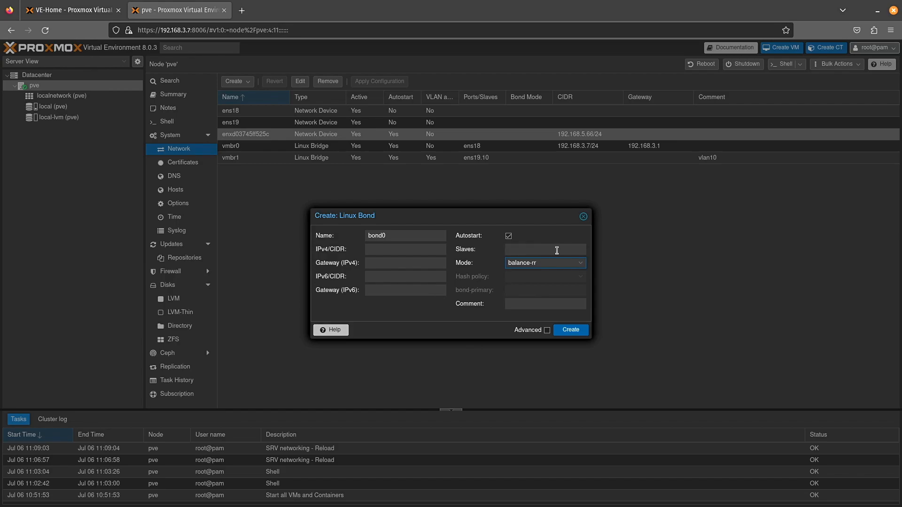
mouse_move(566, 314)
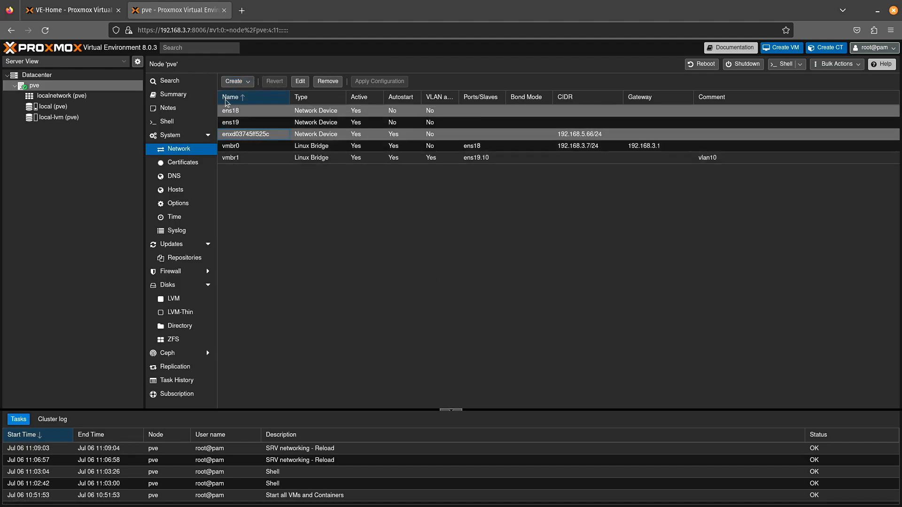
left_click(234, 81)
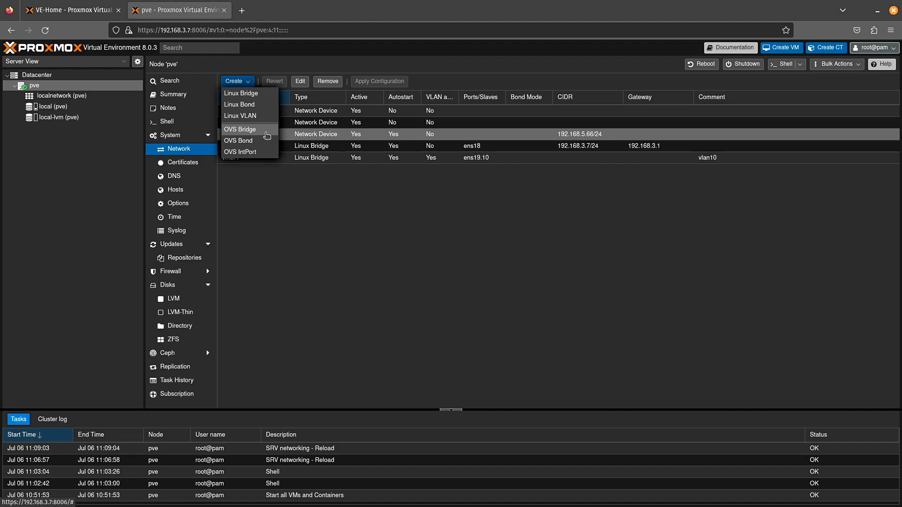
mouse_move(261, 138)
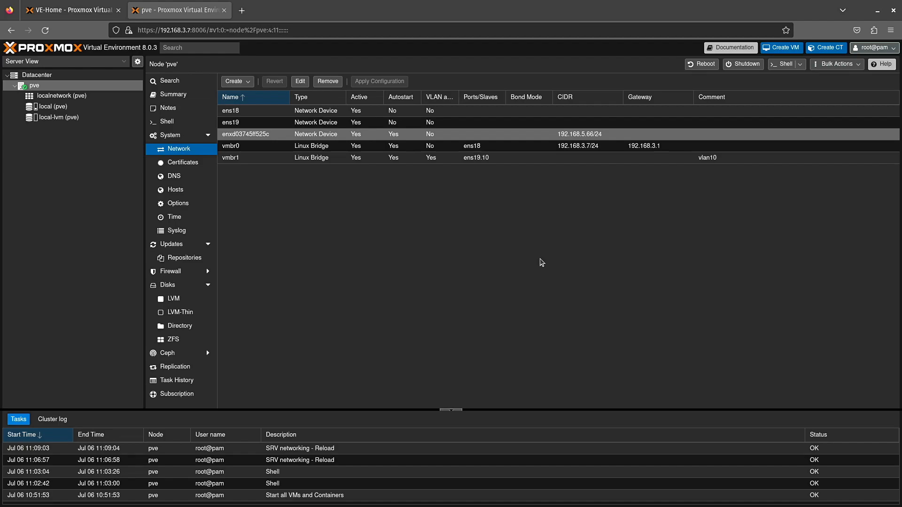
mouse_move(348, 218)
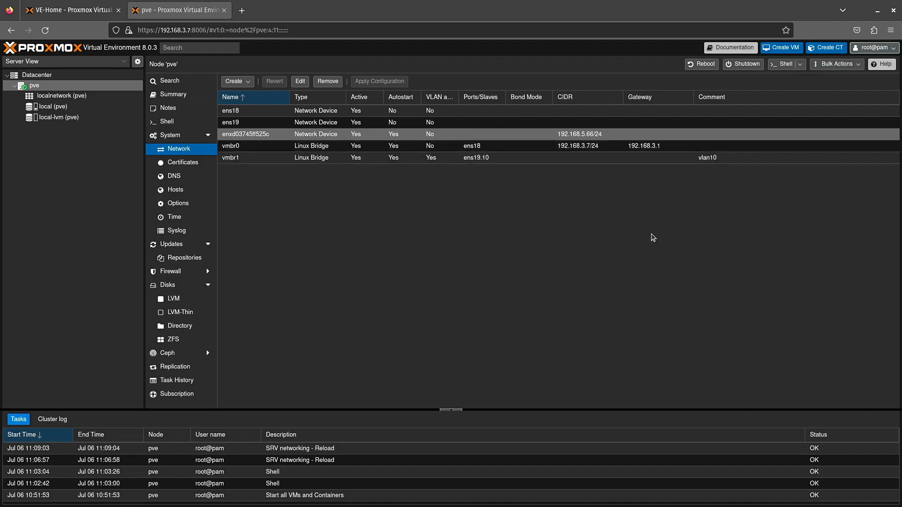
mouse_move(666, 218)
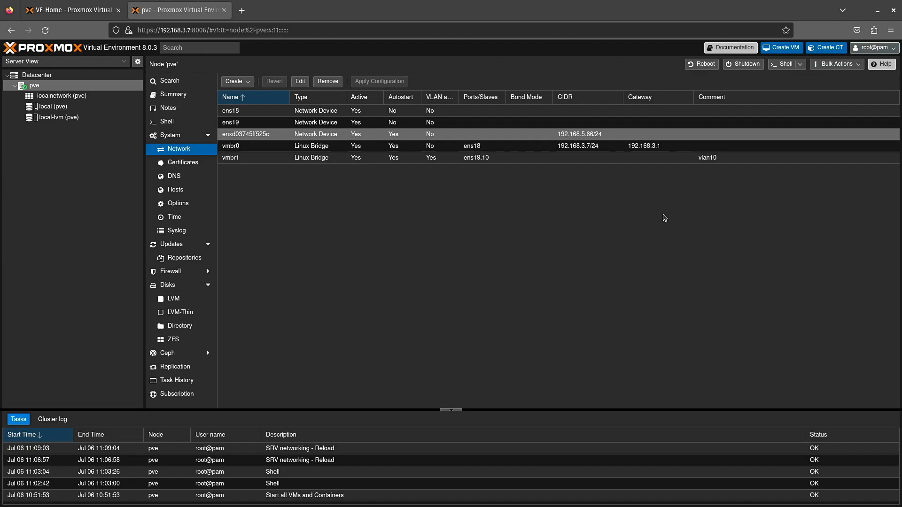
mouse_move(414, 248)
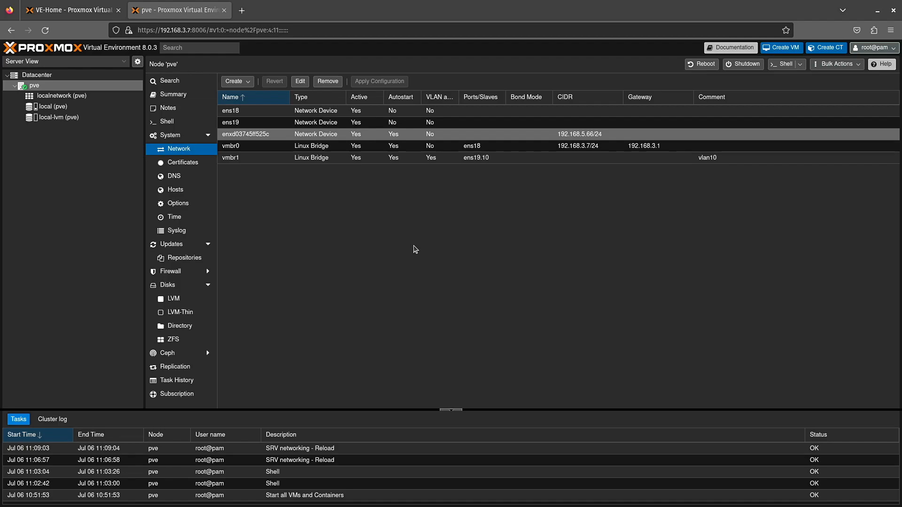
mouse_move(413, 240)
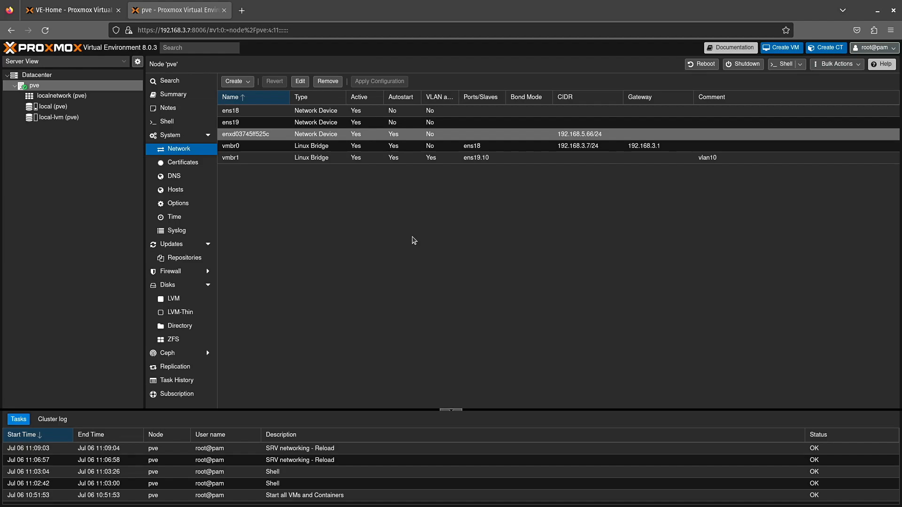
mouse_move(410, 247)
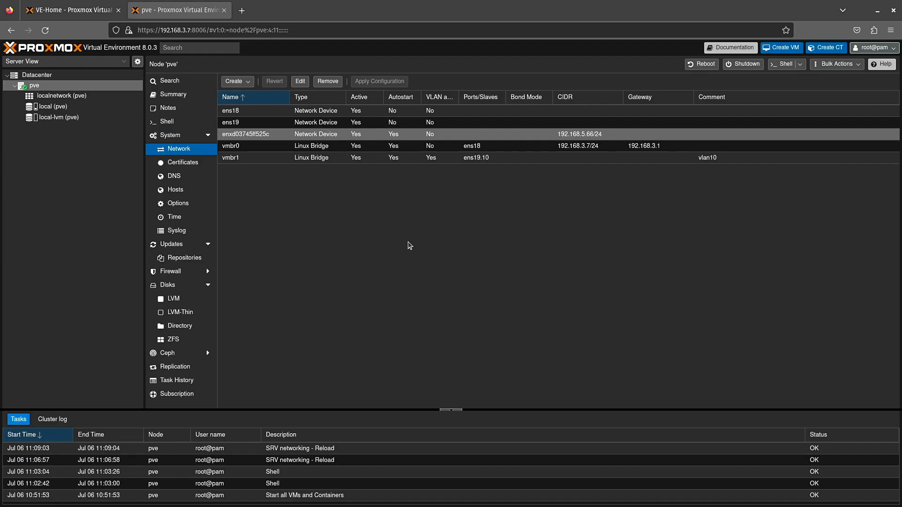
mouse_move(502, 269)
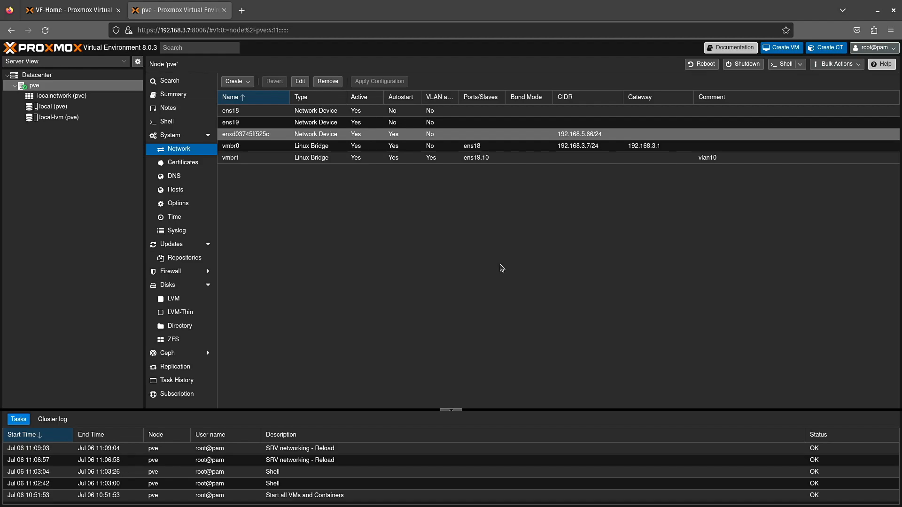
mouse_move(598, 243)
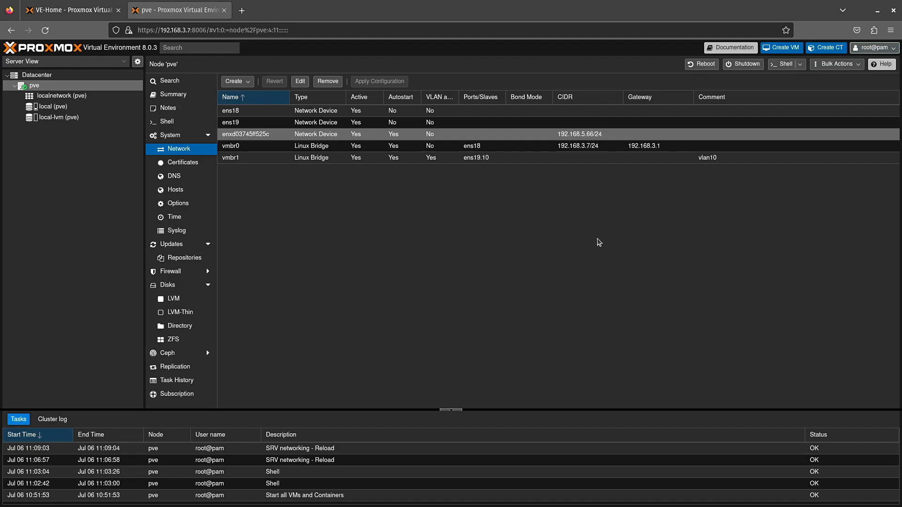
mouse_move(535, 249)
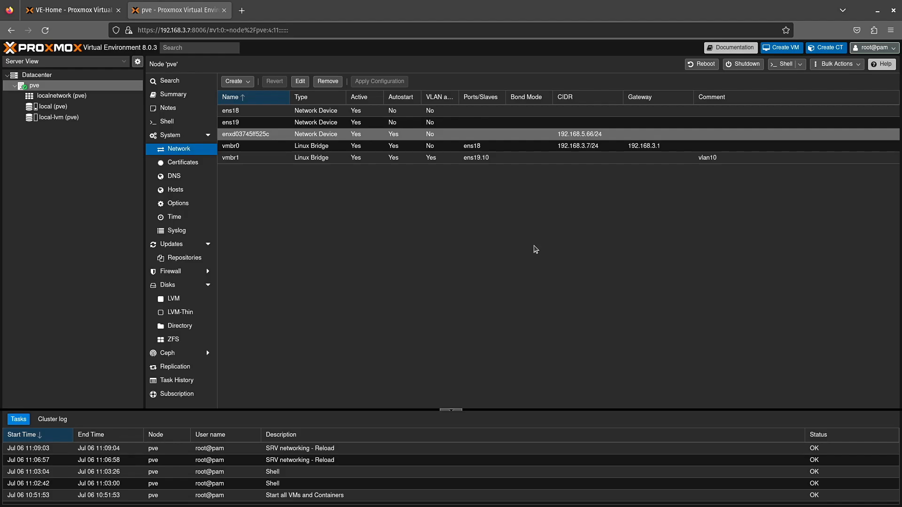